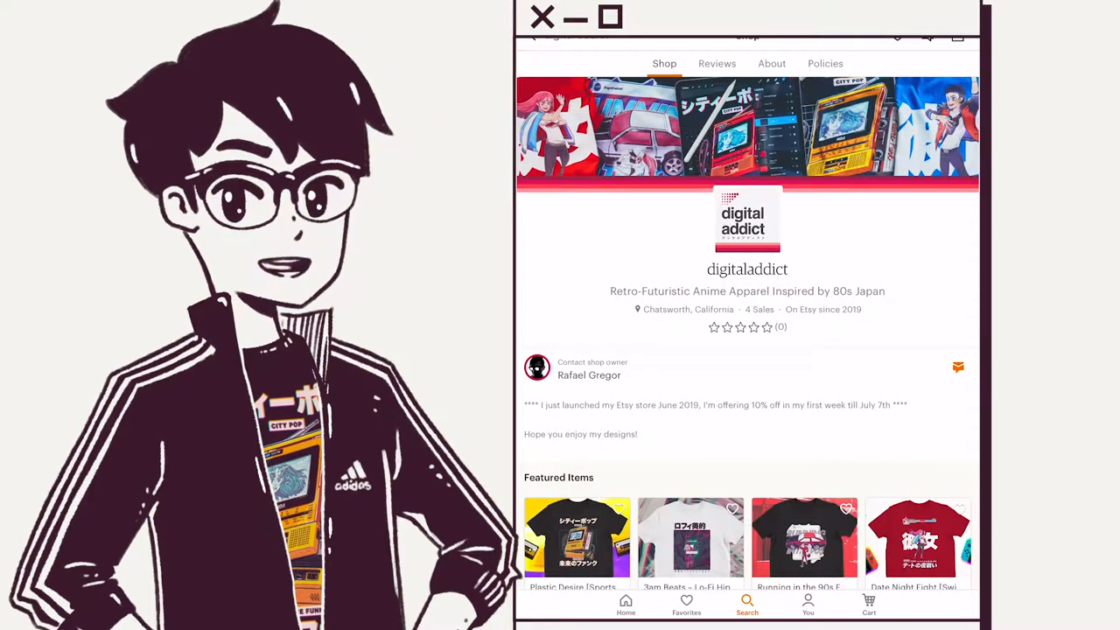
Scroll the Etsy shop from its banner past shop info and Featured Items to the All Items grid.
{"action": "scroll", "scroll_direction": "down", "scroll_amount": 3}
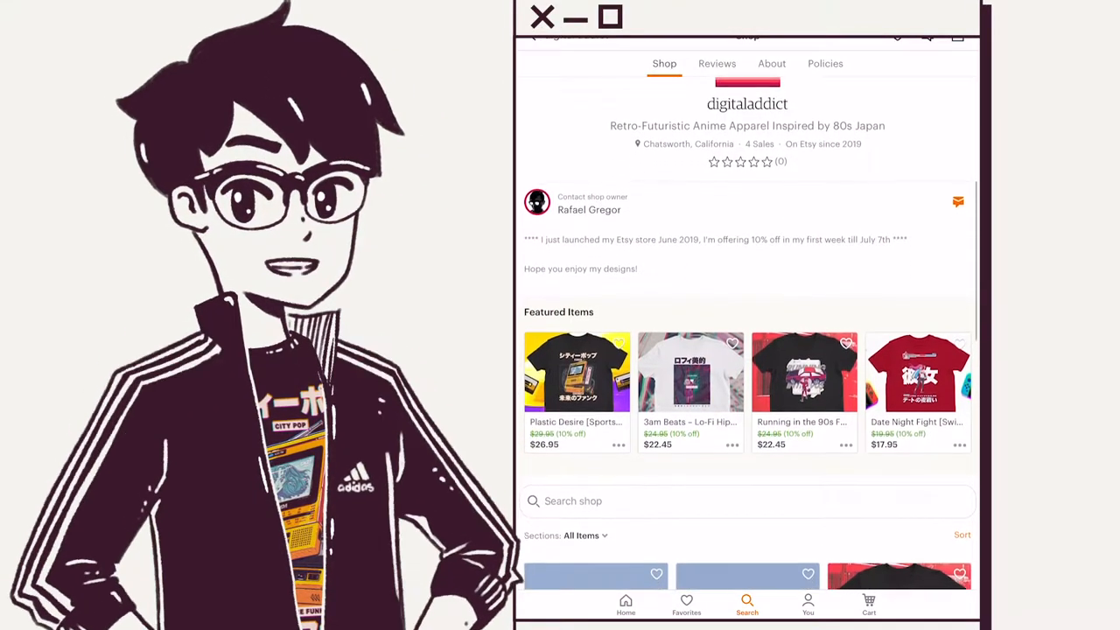
{"action": "scroll", "scroll_direction": "down", "scroll_amount": 3}
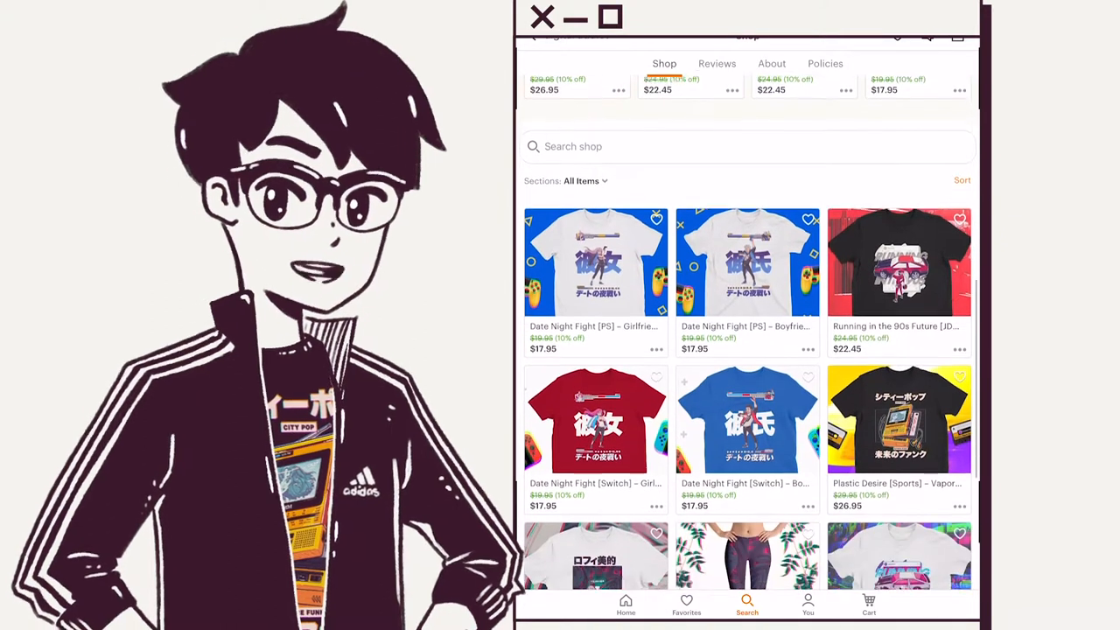
{"action": "scroll", "scroll_direction": "down", "scroll_amount": 3}
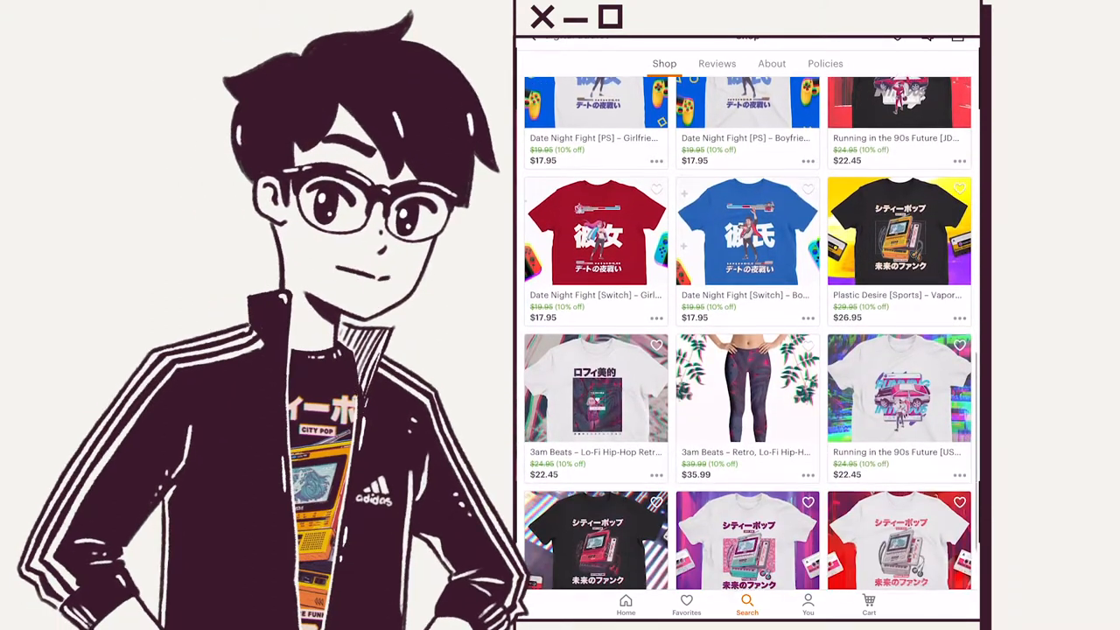
{"action": "scroll", "scroll_direction": "down", "scroll_amount": 3}
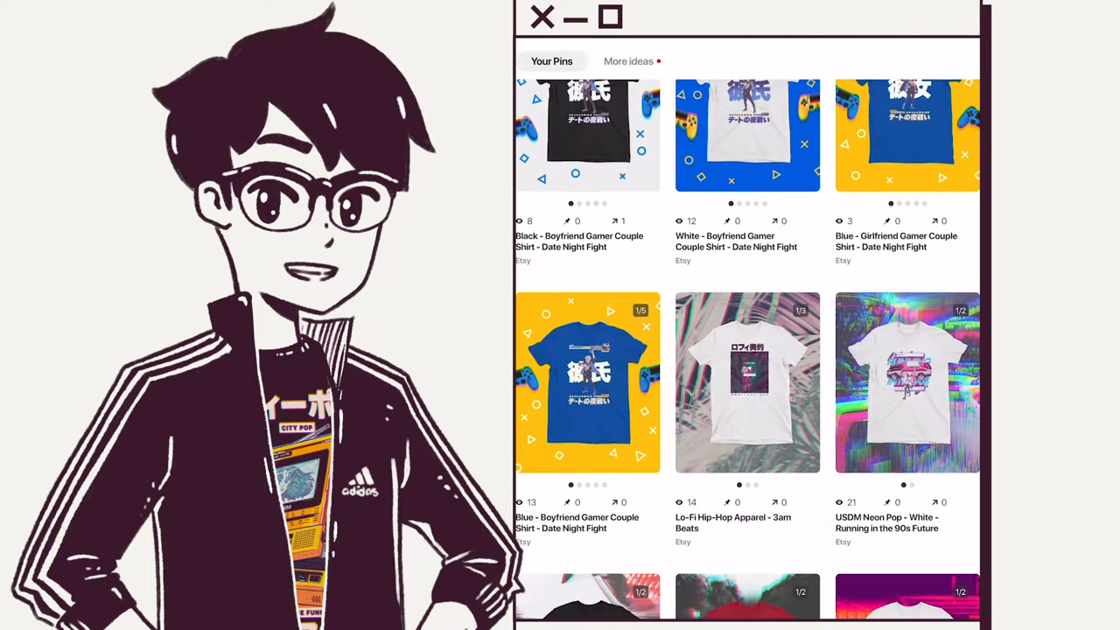
Scroll through the Your Pins grid of pinned shirt designs.
{"action": "scroll", "scroll_direction": "down", "scroll_amount": 3}
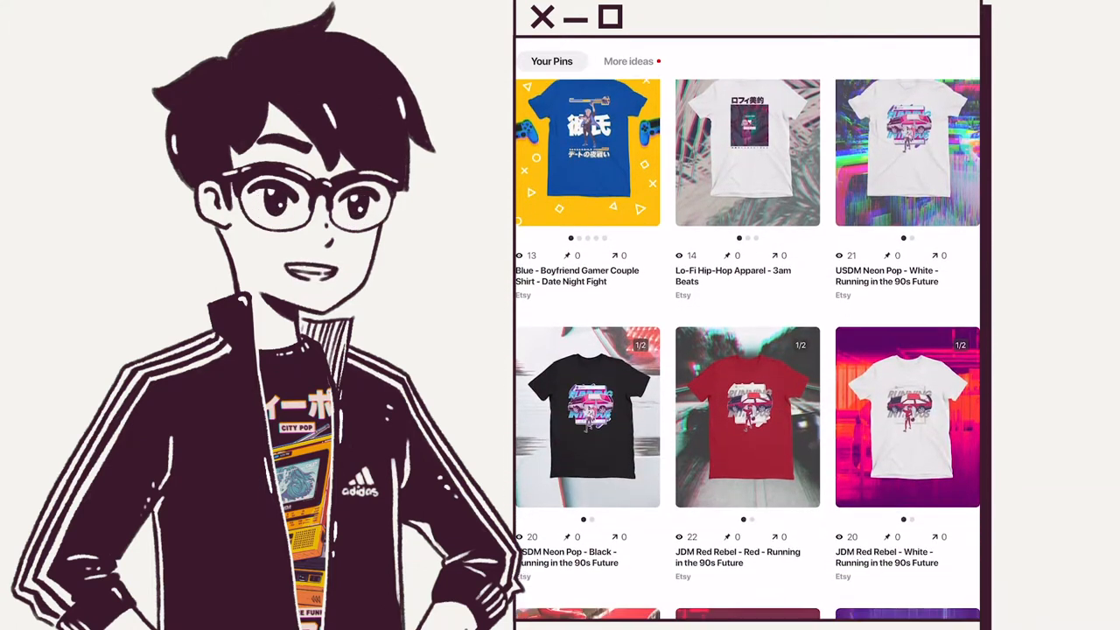
{"action": "scroll", "scroll_direction": "down", "scroll_amount": 3}
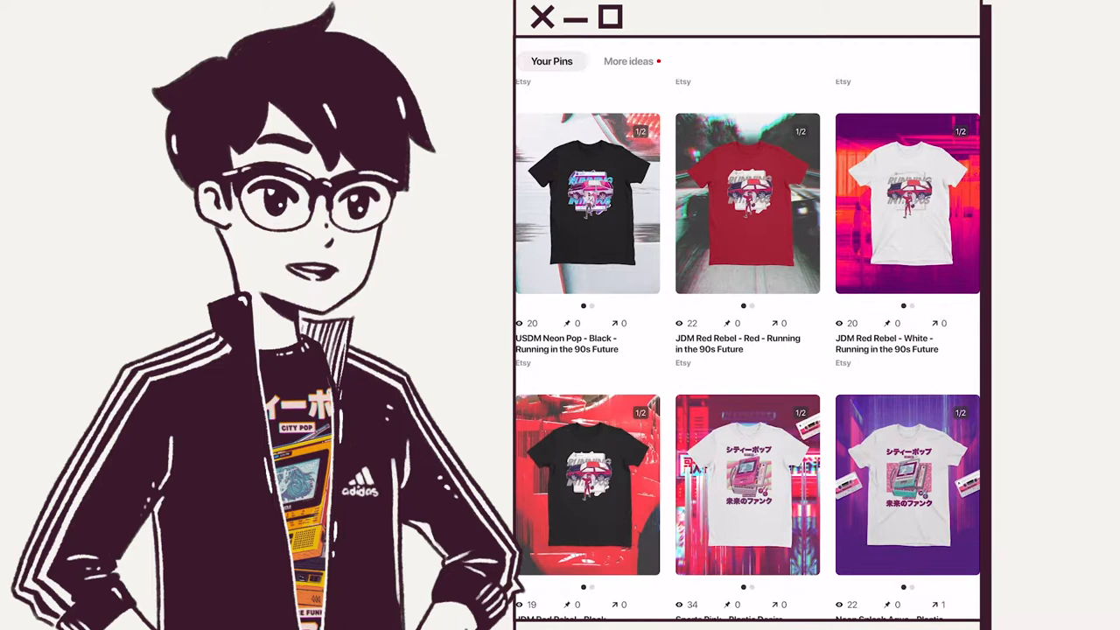
{"action": "scroll", "scroll_direction": "down", "scroll_amount": 3}
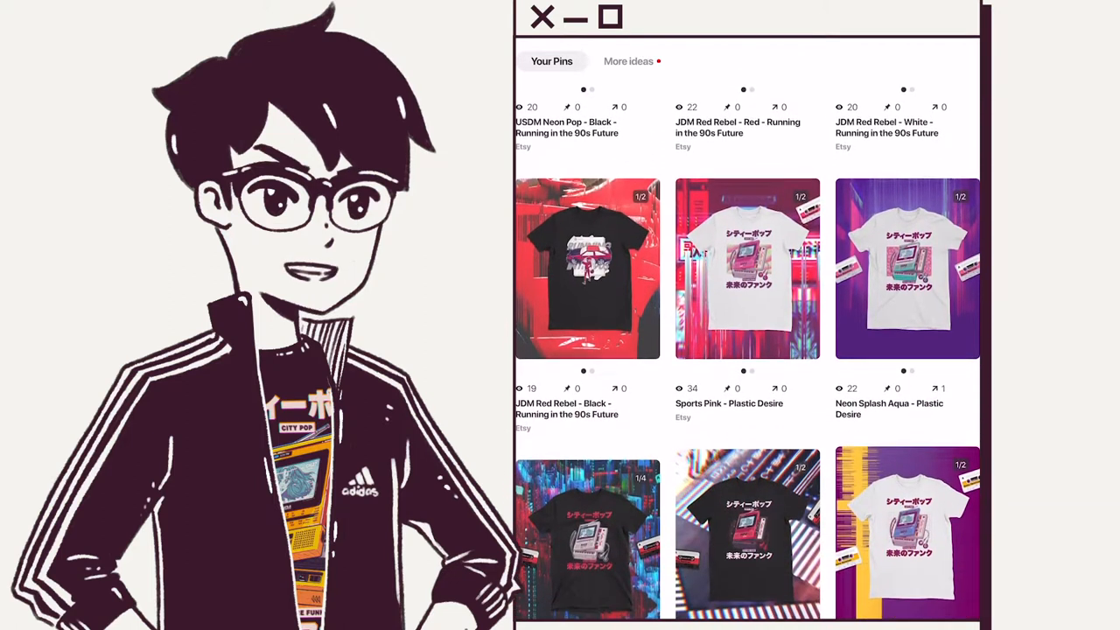
{"action": "scroll", "scroll_direction": "down", "scroll_amount": 3}
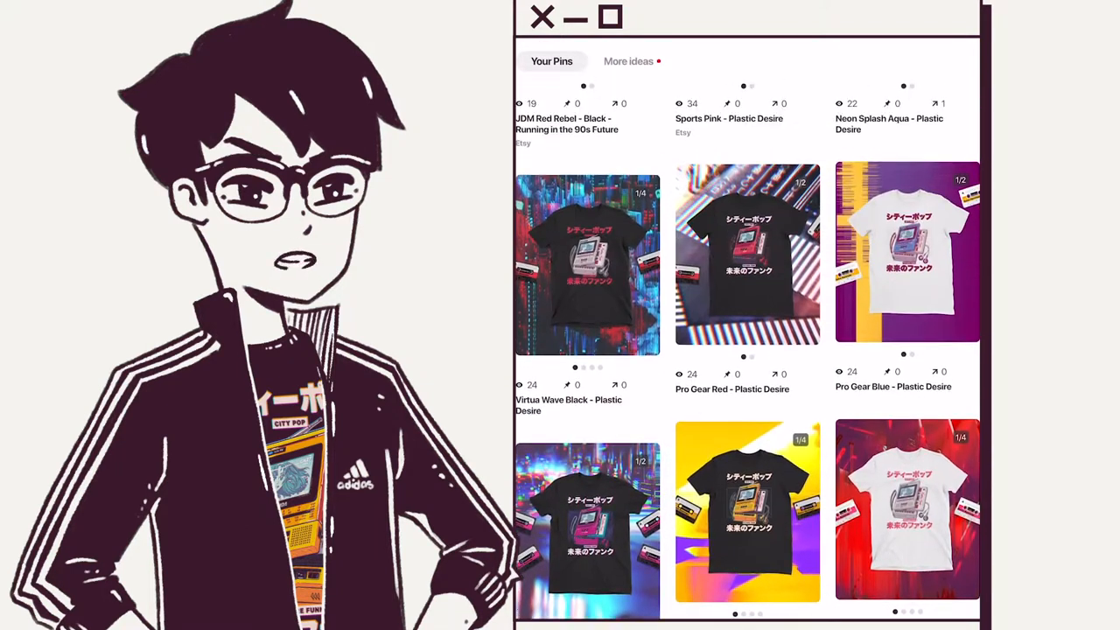
View stats for a white Running in the 90s Future pin: 20 impressions, 0 saves, 0 link clicks.
{"action": "left_click", "coordinate": [906, 251]}
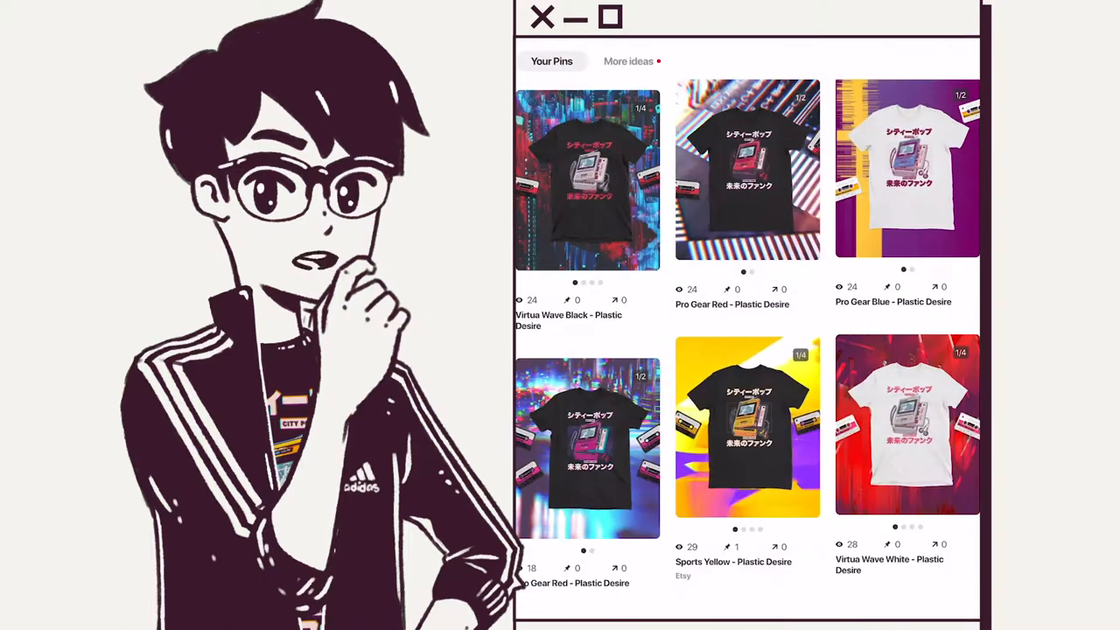
{"action": "left_click", "coordinate": [586, 178]}
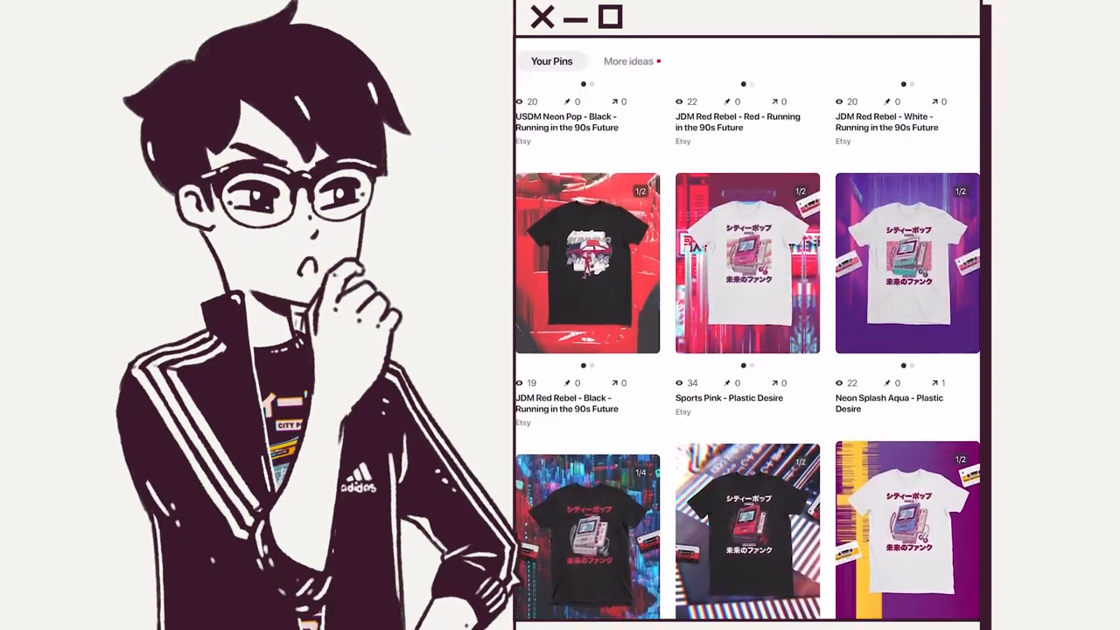
{"action": "left_click", "coordinate": [906, 263]}
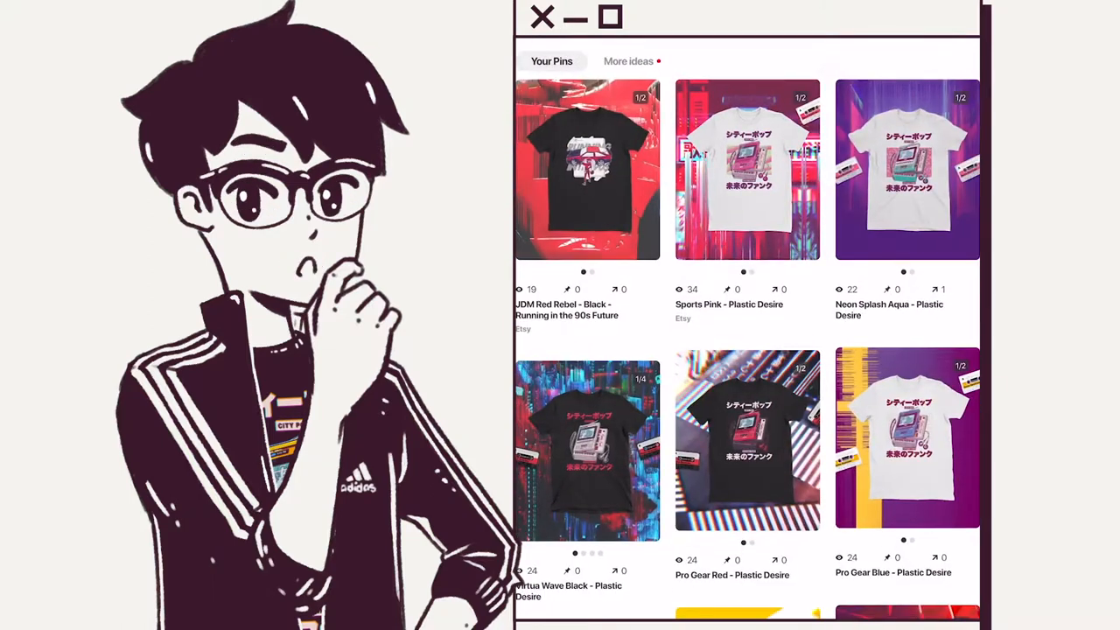
{"action": "left_click", "coordinate": [588, 170]}
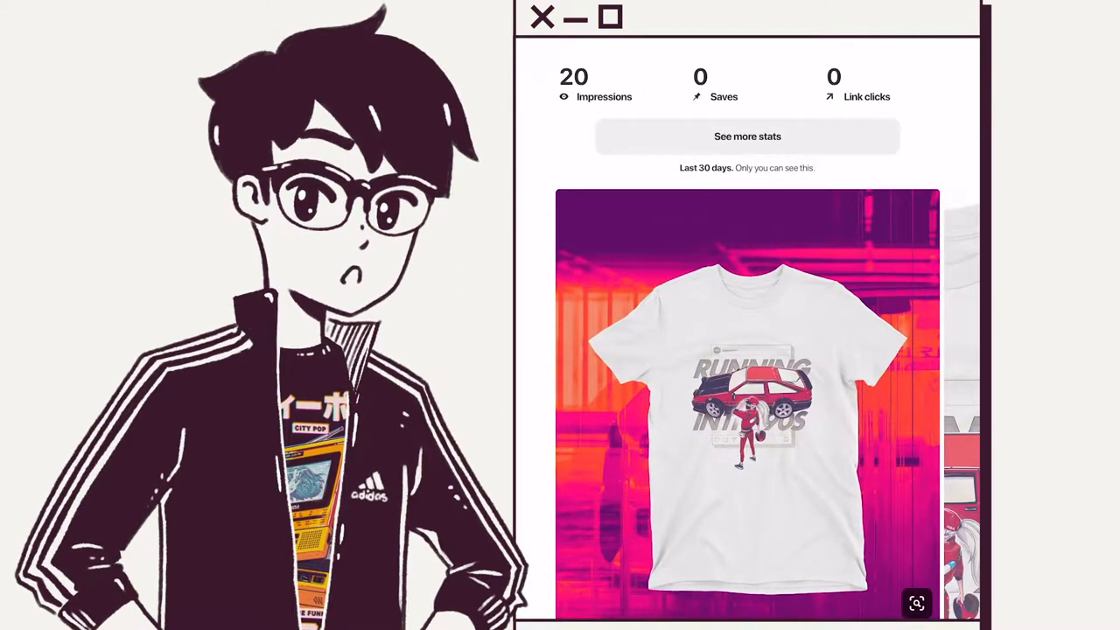
Review more pin stat pages, including a white lofi design with 14 impressions, then return to Your Pins.
{"action": "scroll", "scroll_direction": "down", "scroll_amount": 3}
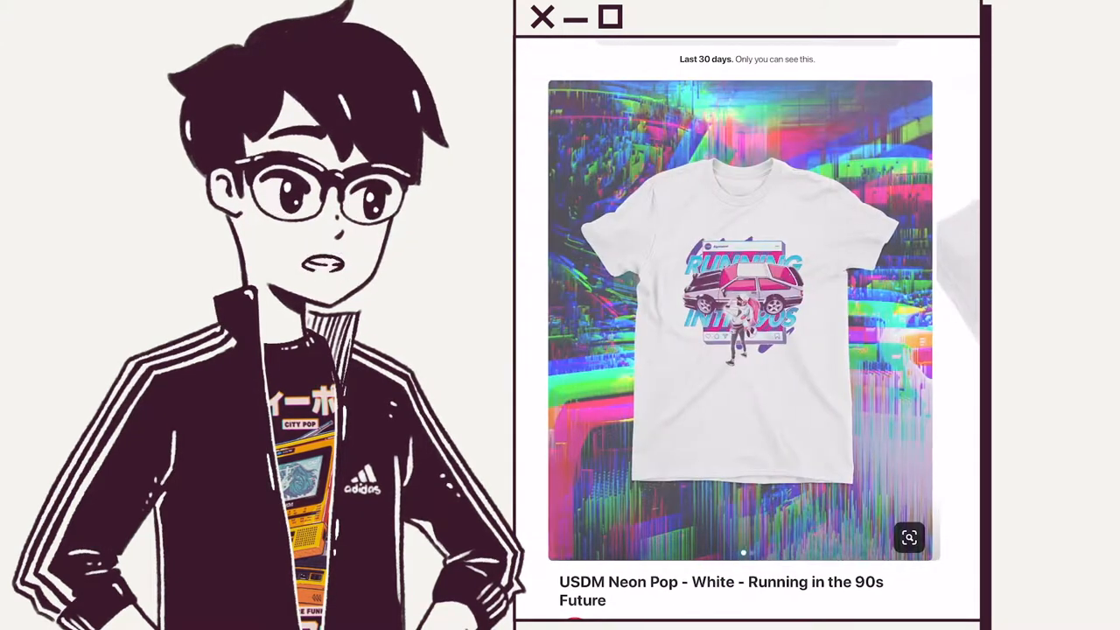
{"action": "scroll", "scroll_direction": "down", "scroll_amount": 3}
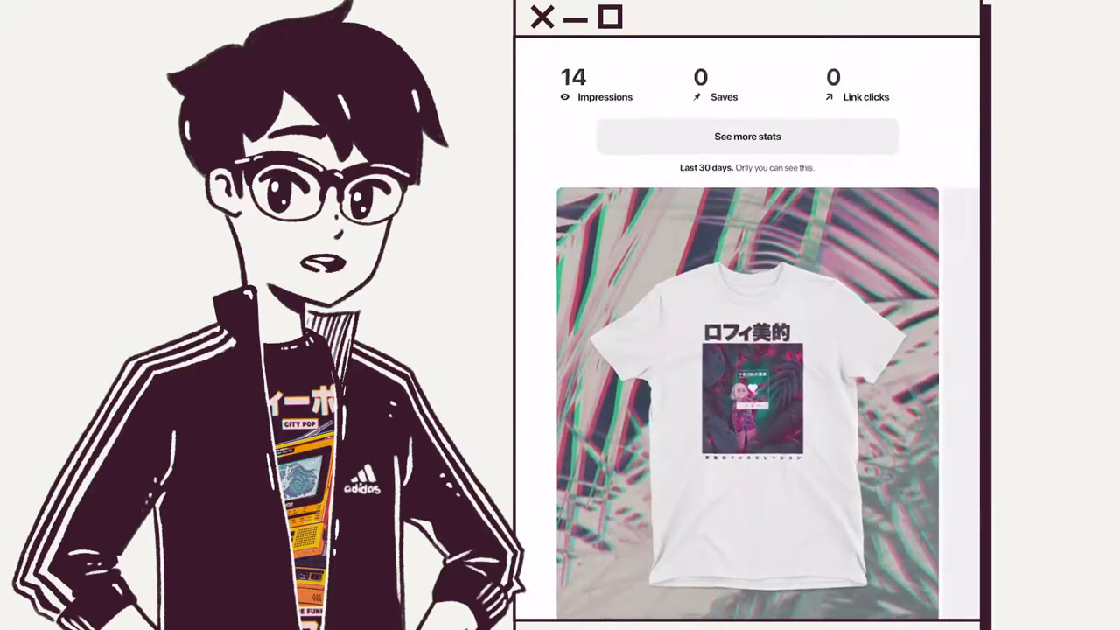
{"action": "scroll", "scroll_direction": "down", "scroll_amount": 3}
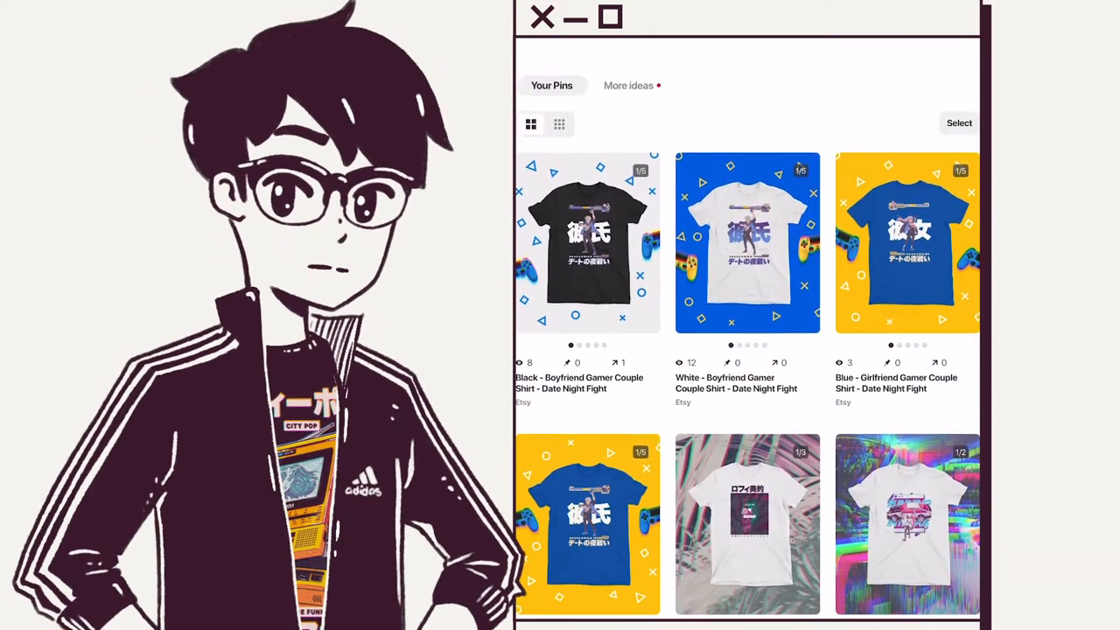
Leave Pinterest and show the shop's Instagram profile grid of illustrated posts.
{"action": "scroll", "scroll_direction": "down", "scroll_amount": 3}
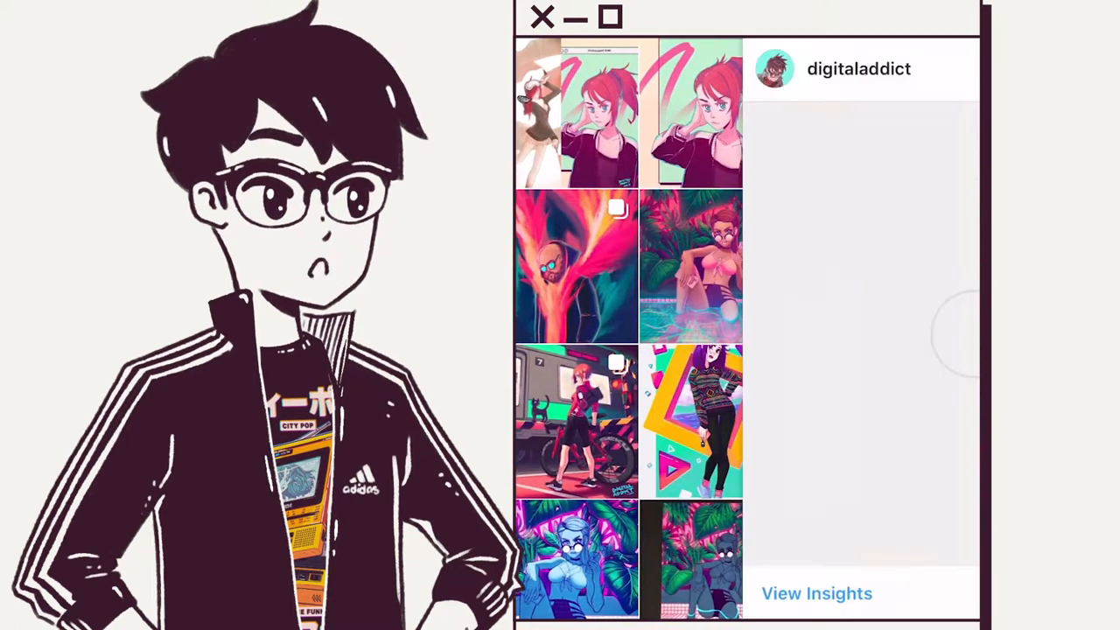
{"action": "left_click", "coordinate": [576, 422]}
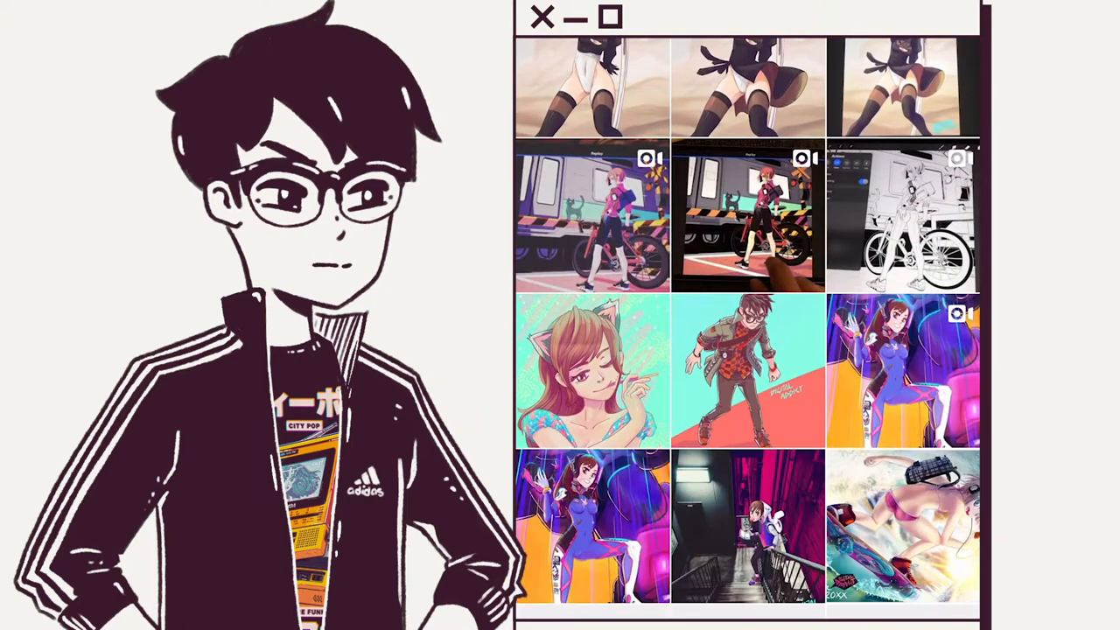
{"action": "scroll", "scroll_direction": "down", "scroll_amount": 3}
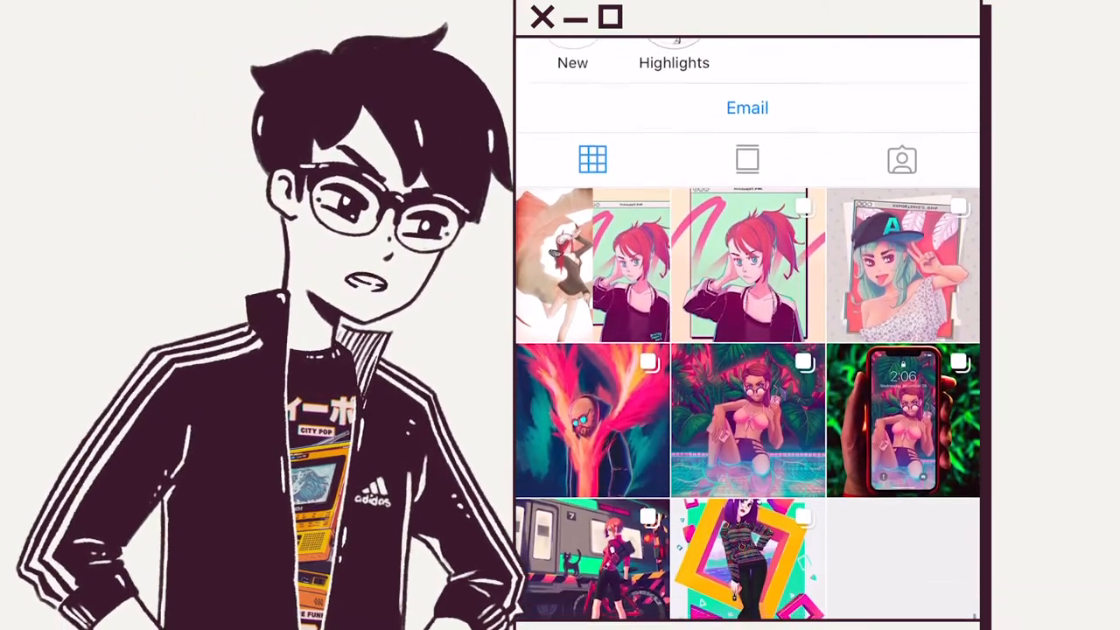
{"action": "left_click", "coordinate": [748, 420]}
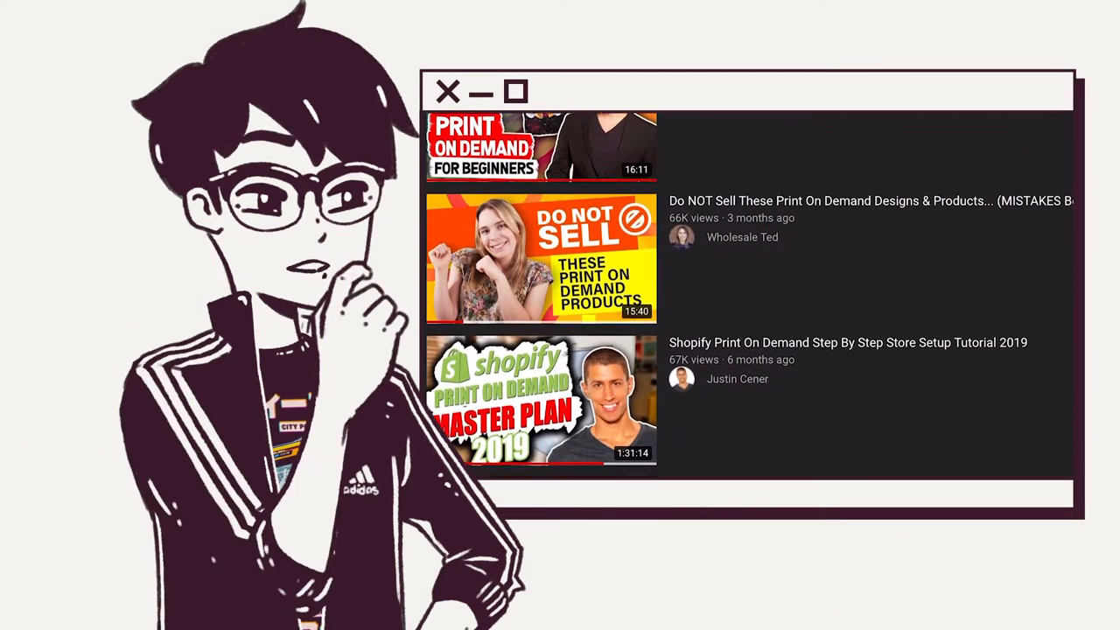
Scroll the YouTube results through print-on-demand and Shopify dropshipping tutorials to a Threadless rewards page.
{"action": "scroll", "scroll_direction": "down", "scroll_amount": 3}
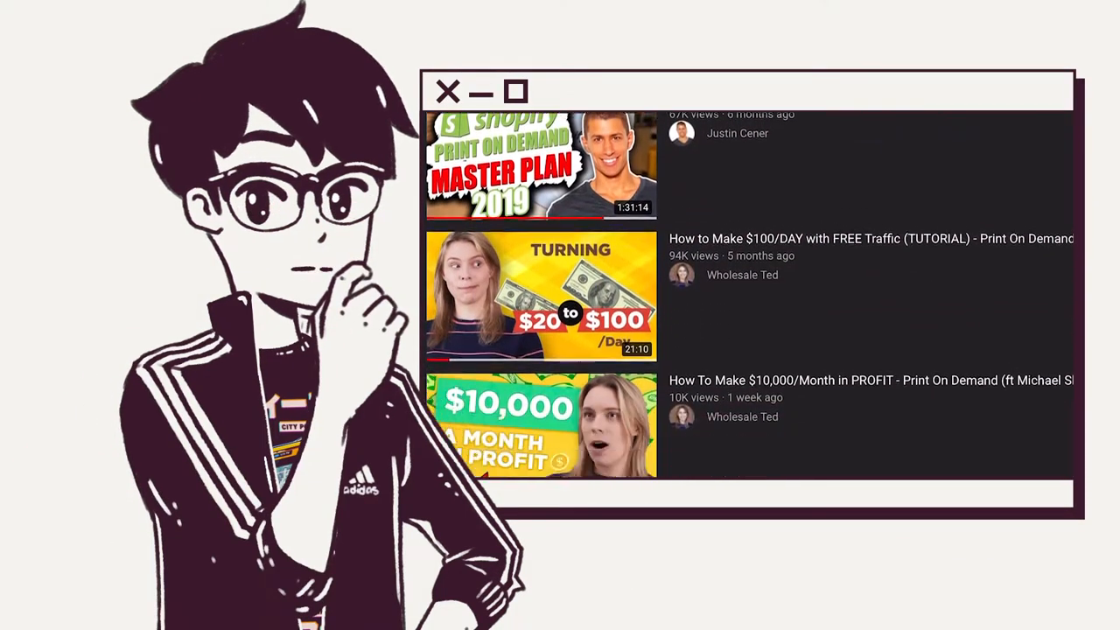
{"action": "scroll", "scroll_direction": "down", "scroll_amount": 3}
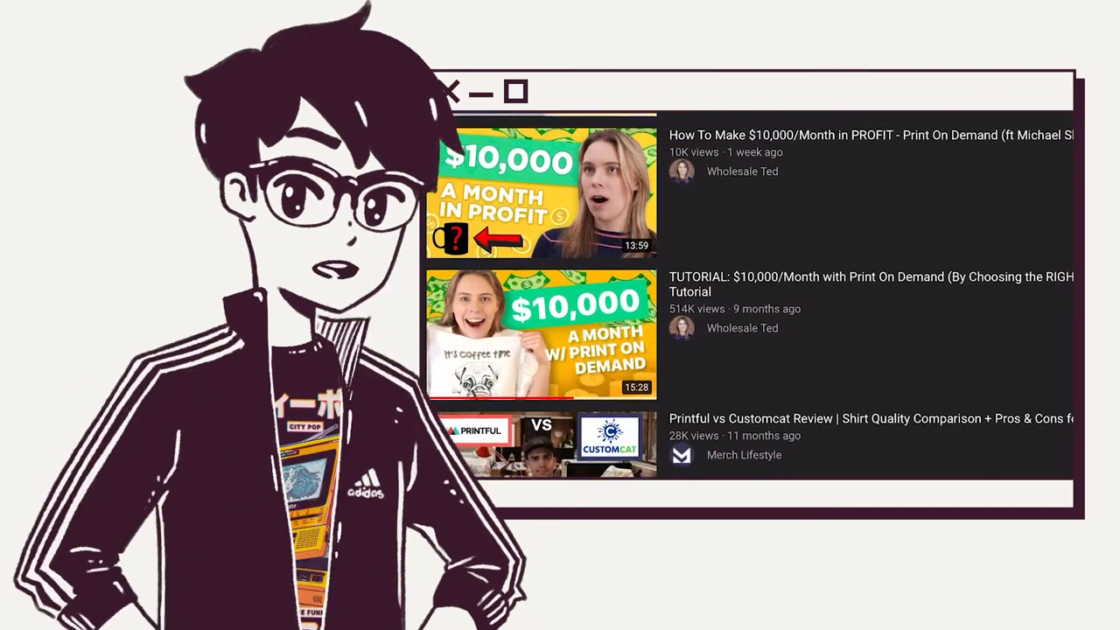
{"action": "scroll", "scroll_direction": "down", "scroll_amount": 3}
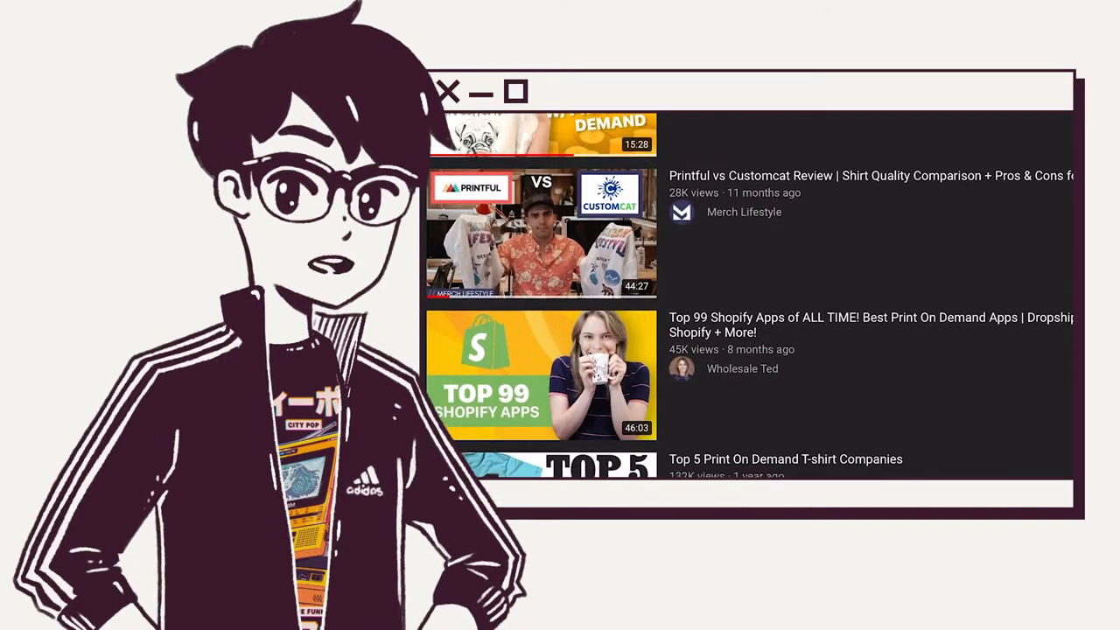
{"action": "scroll", "scroll_direction": "down", "scroll_amount": 3}
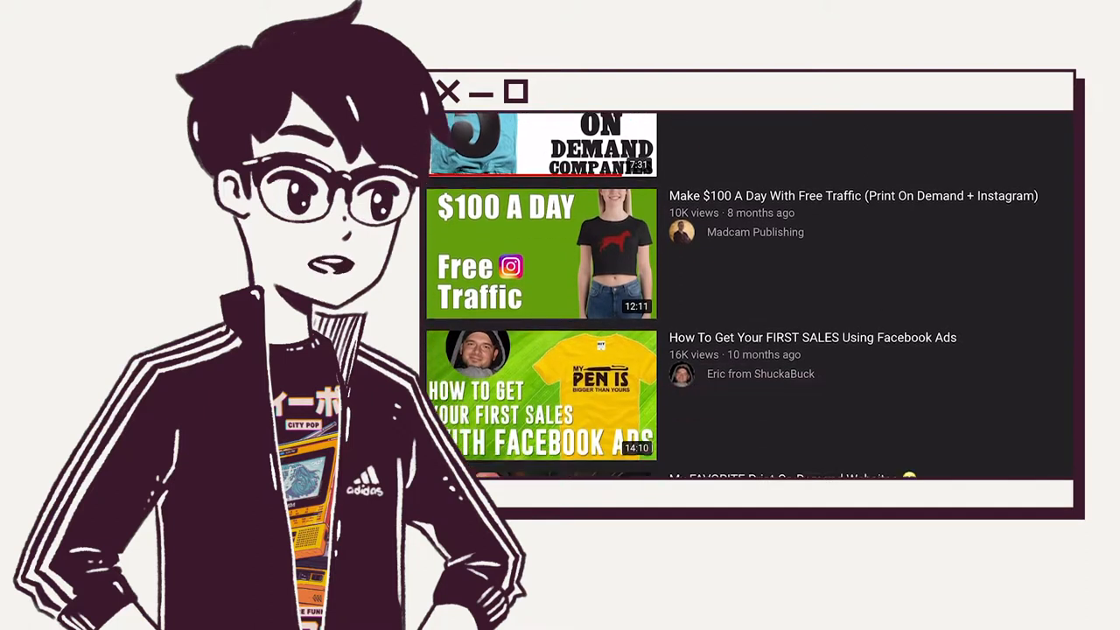
{"action": "scroll", "scroll_direction": "down", "scroll_amount": 3}
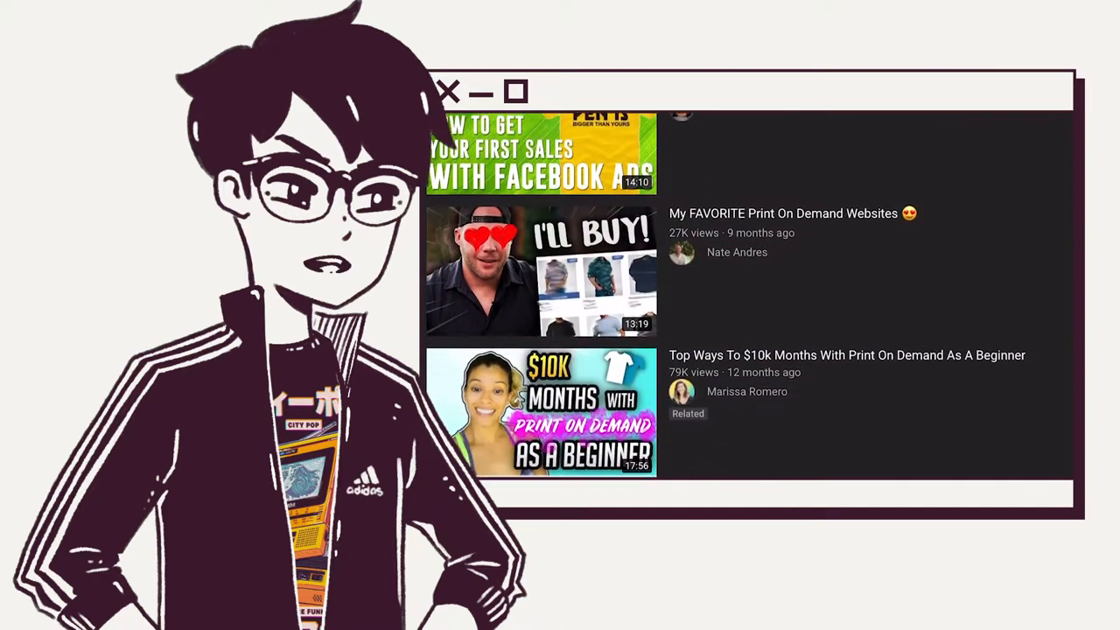
{"action": "scroll", "scroll_direction": "down", "scroll_amount": 3}
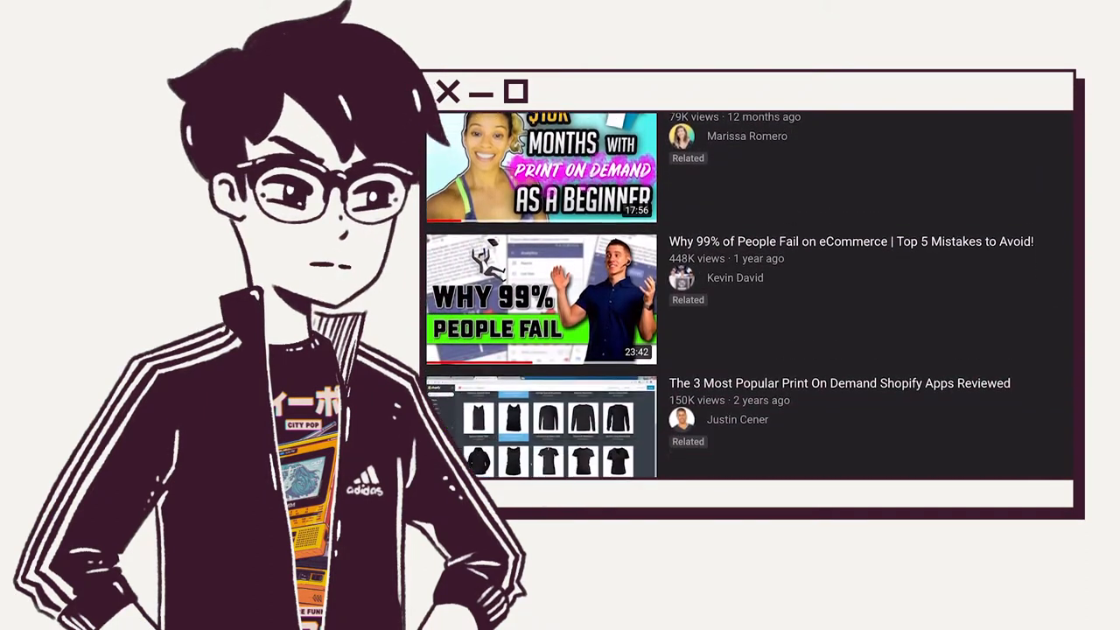
{"action": "scroll", "scroll_direction": "down", "scroll_amount": 3}
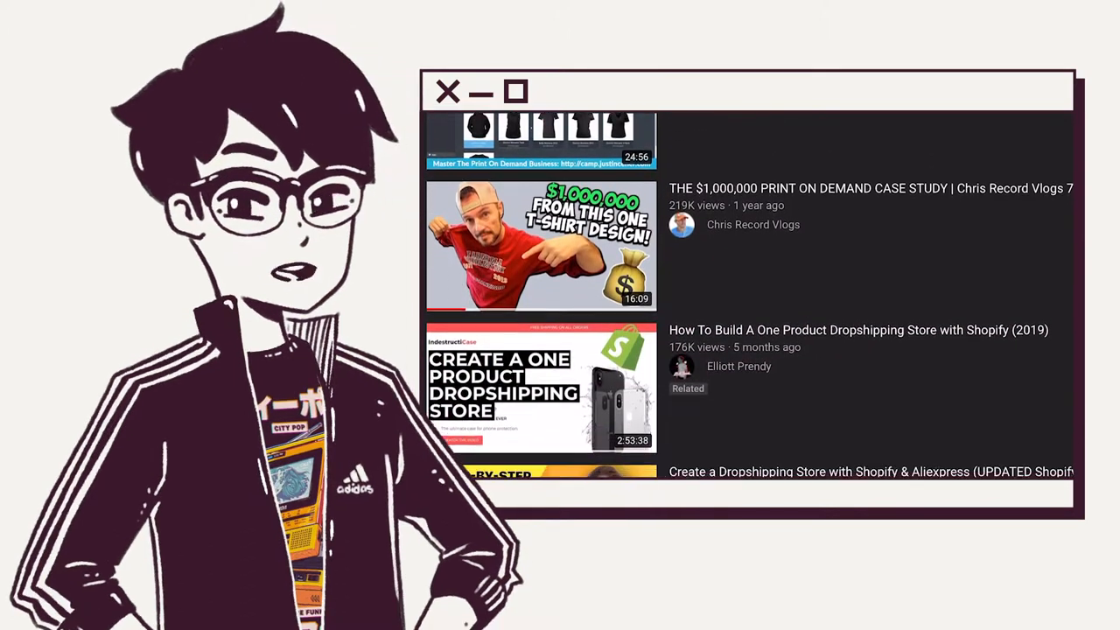
{"action": "scroll", "scroll_direction": "down", "scroll_amount": 3}
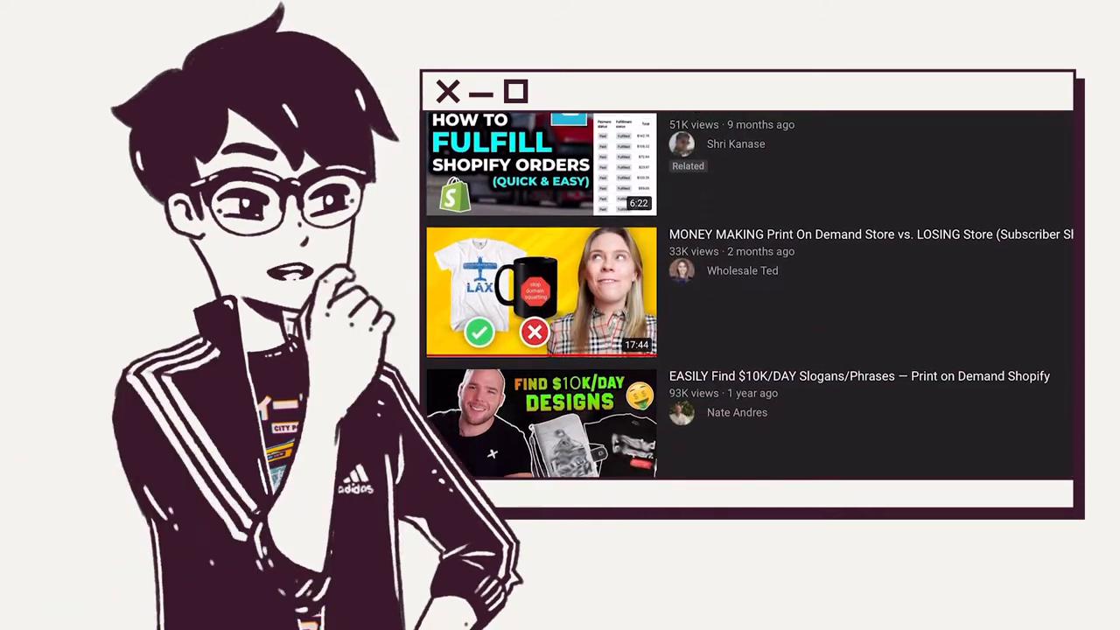
{"action": "scroll", "scroll_direction": "down", "scroll_amount": 3}
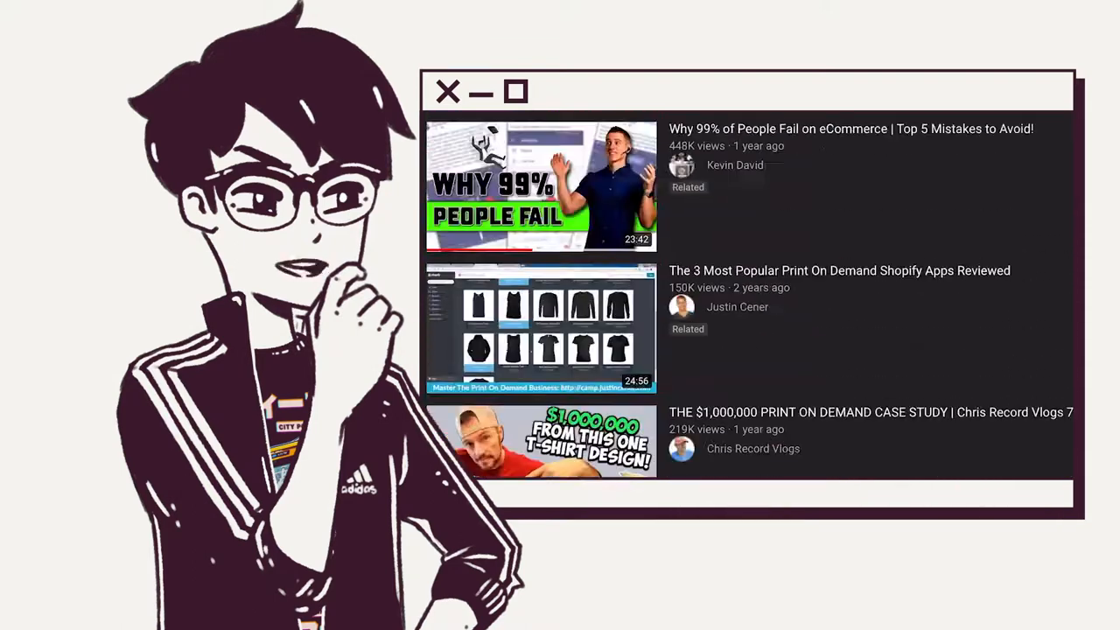
{"action": "scroll", "scroll_direction": "down", "scroll_amount": 3}
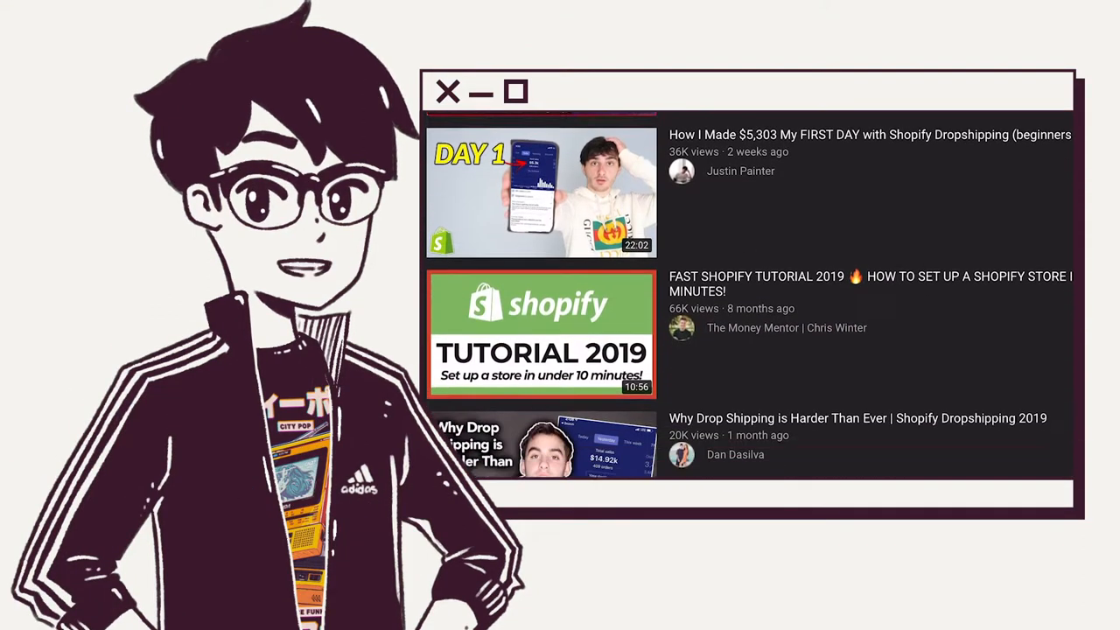
{"action": "scroll", "scroll_direction": "down", "scroll_amount": 3}
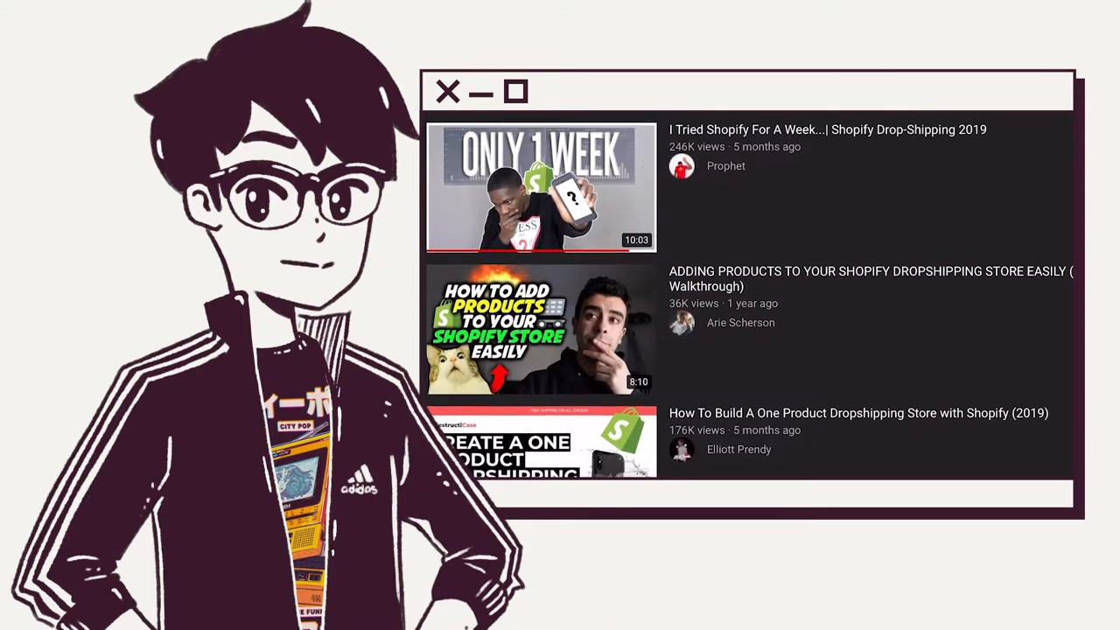
{"action": "scroll", "scroll_direction": "down", "scroll_amount": 3}
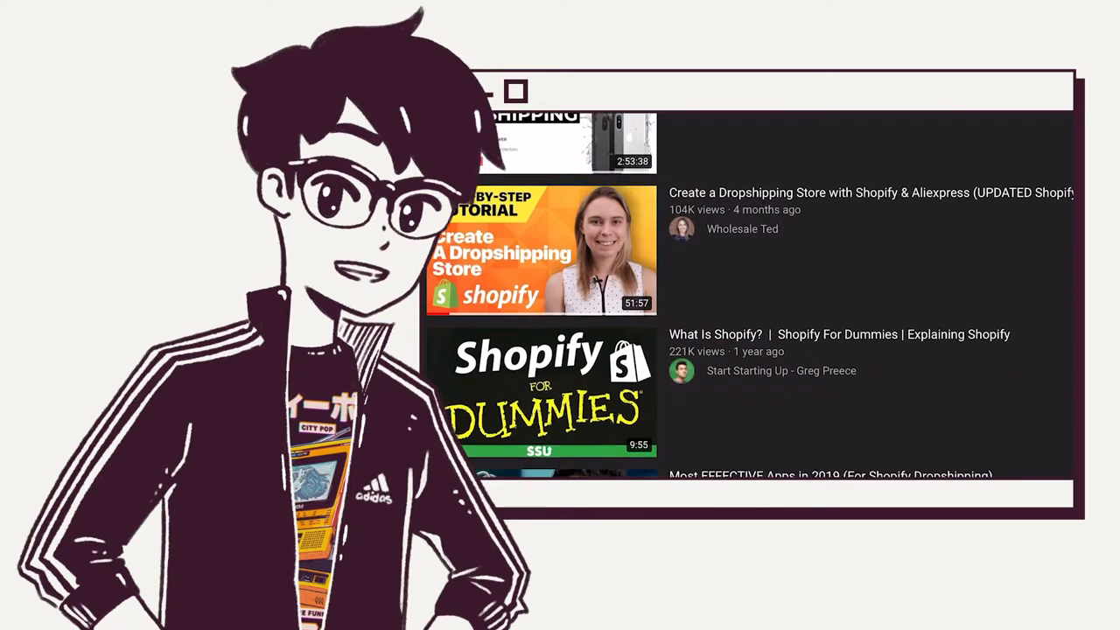
{"action": "scroll", "scroll_direction": "down", "scroll_amount": 3}
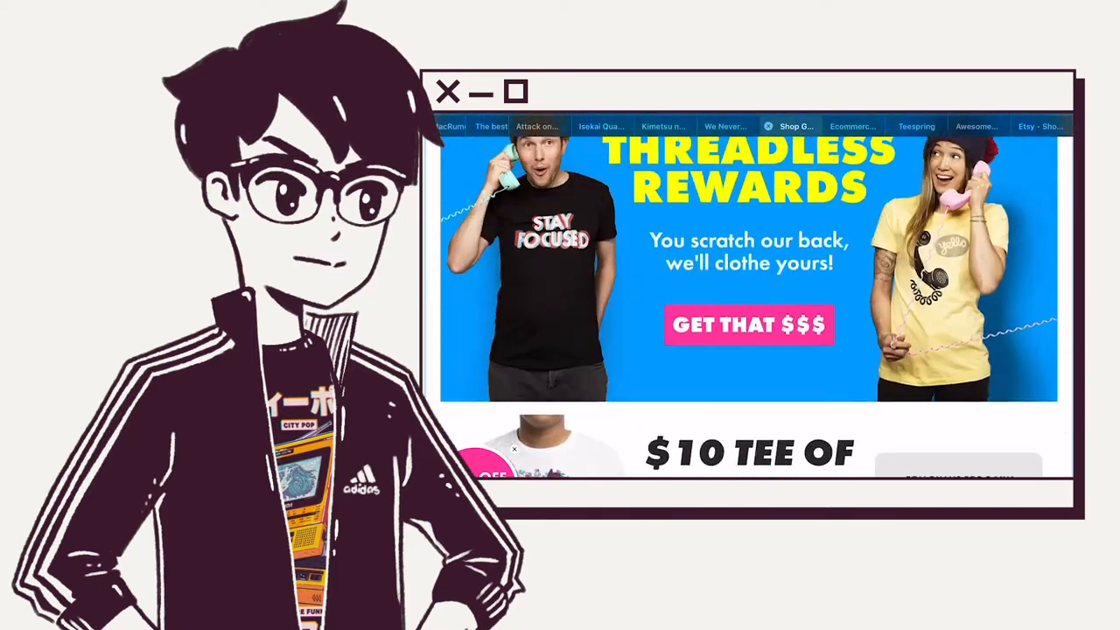
Switch to the Shopify homepage and scroll to its single-dashboard management section.
{"action": "left_click", "coordinate": [853, 126]}
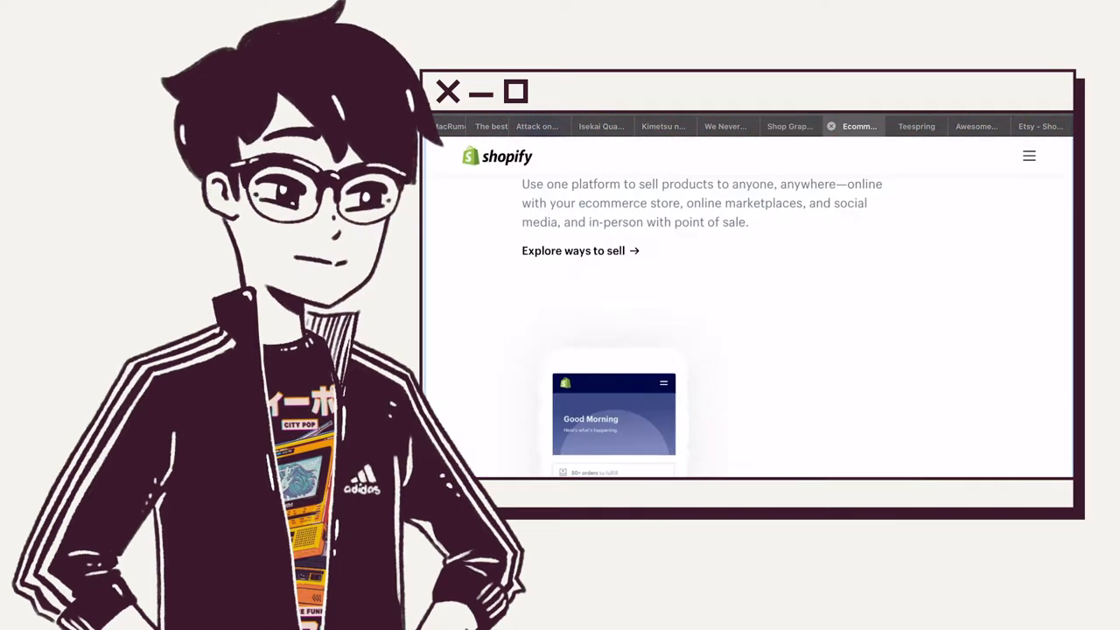
{"action": "scroll", "scroll_direction": "down", "scroll_amount": 3}
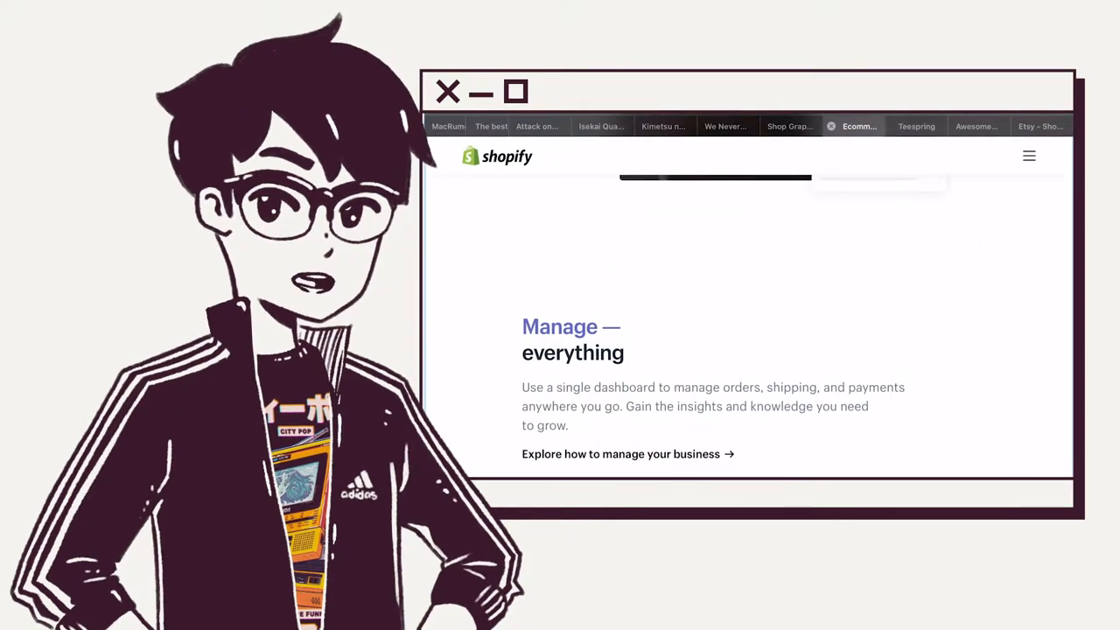
Switch to the Teespring storefront and browse down to its Featured Collections.
{"action": "left_click", "coordinate": [917, 126]}
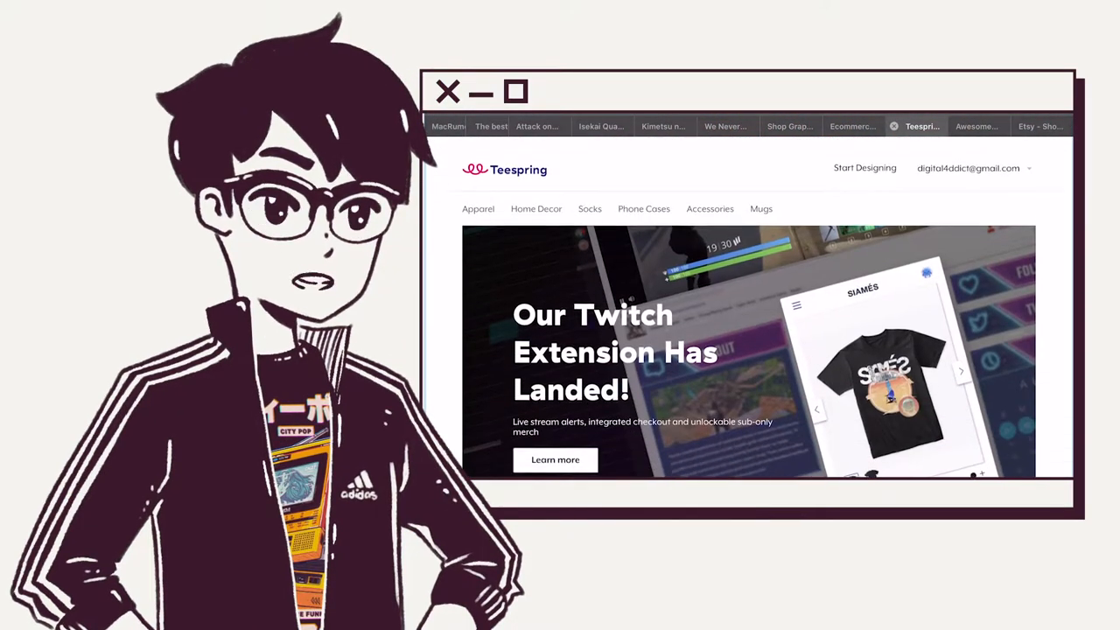
{"action": "scroll", "scroll_direction": "down", "scroll_amount": 3}
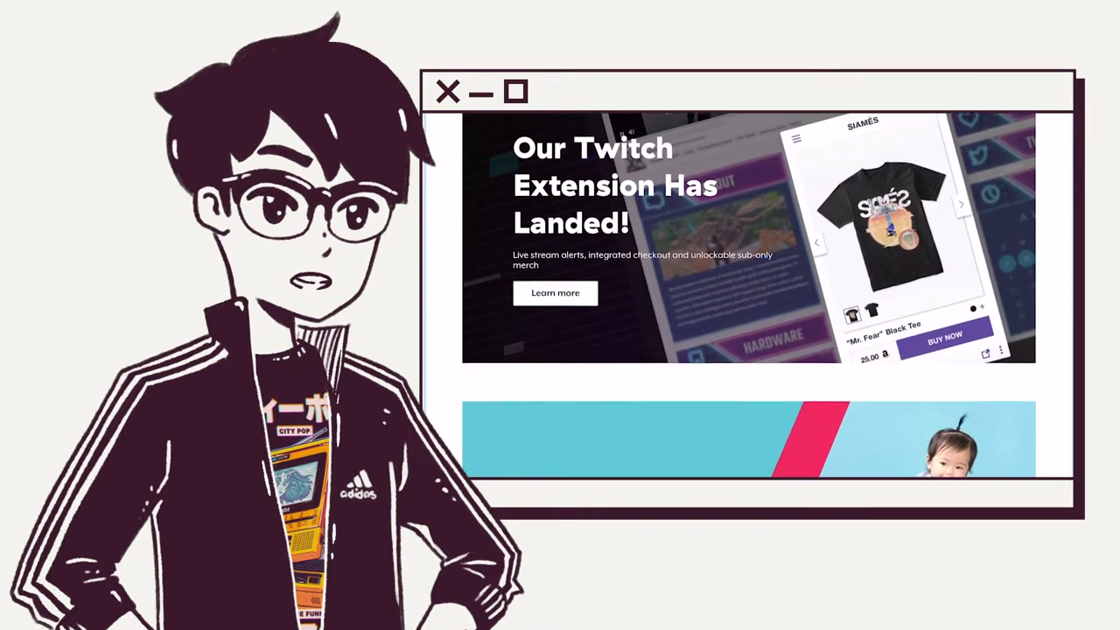
{"action": "scroll", "scroll_direction": "down", "scroll_amount": 3}
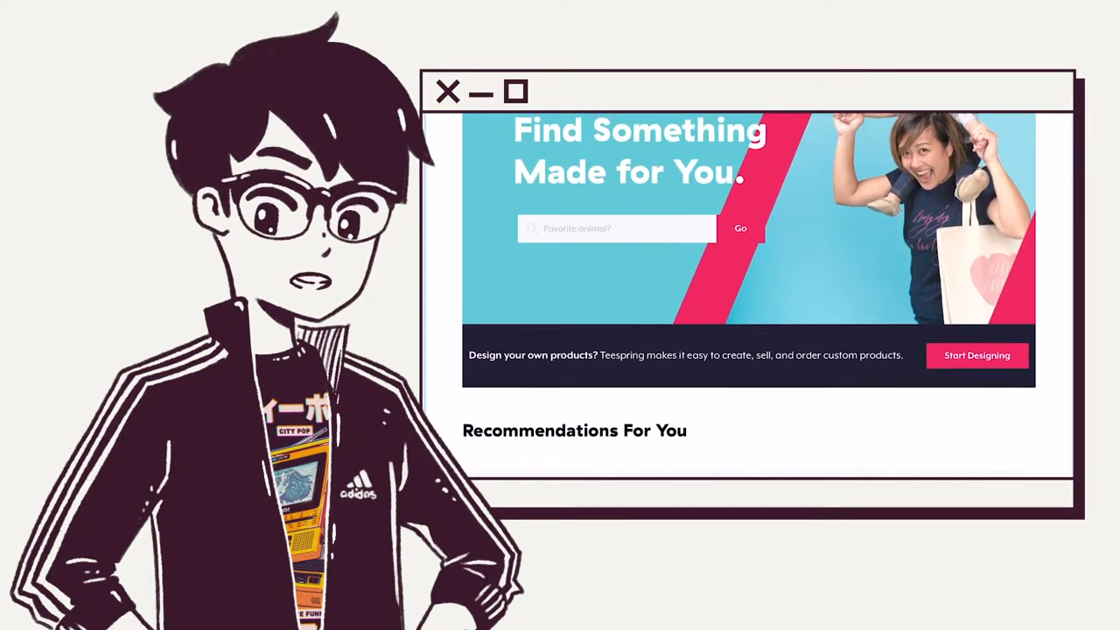
{"action": "scroll", "scroll_direction": "down", "scroll_amount": 3}
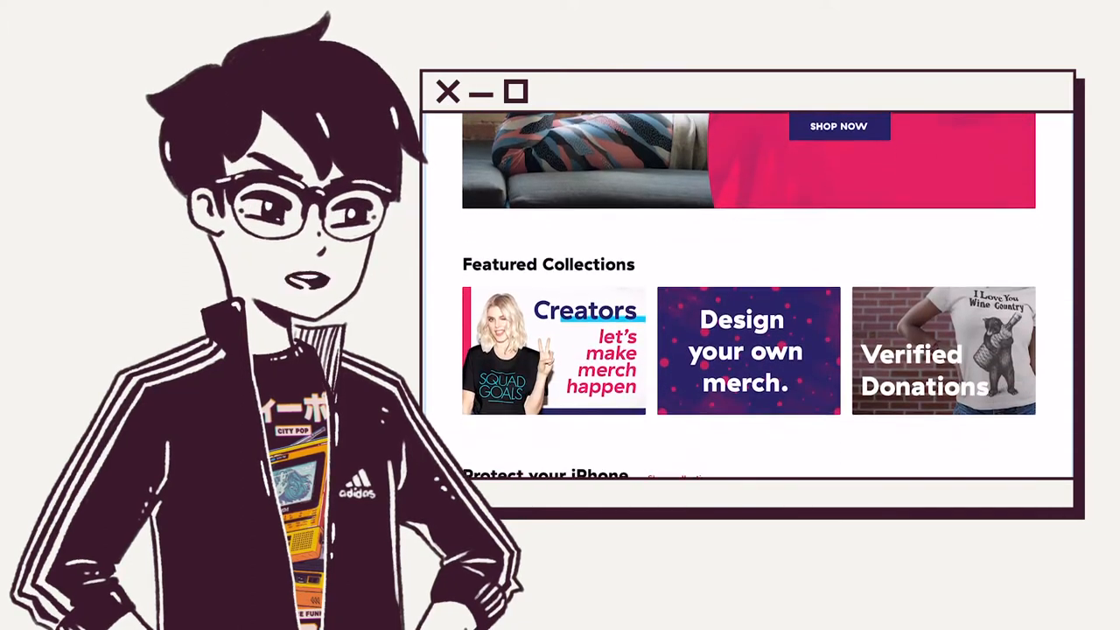
{"action": "scroll", "scroll_direction": "down", "scroll_amount": 3}
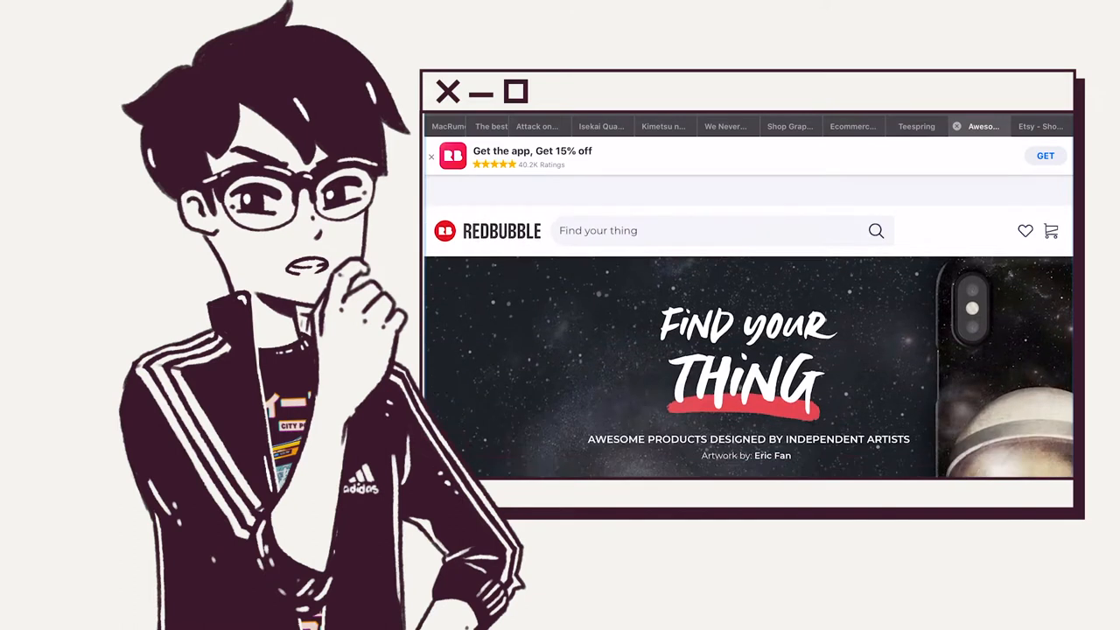
Scroll Redbubble's independent-artist homepage, then switch to the Etsy homepage.
{"action": "scroll", "scroll_direction": "down", "scroll_amount": 3}
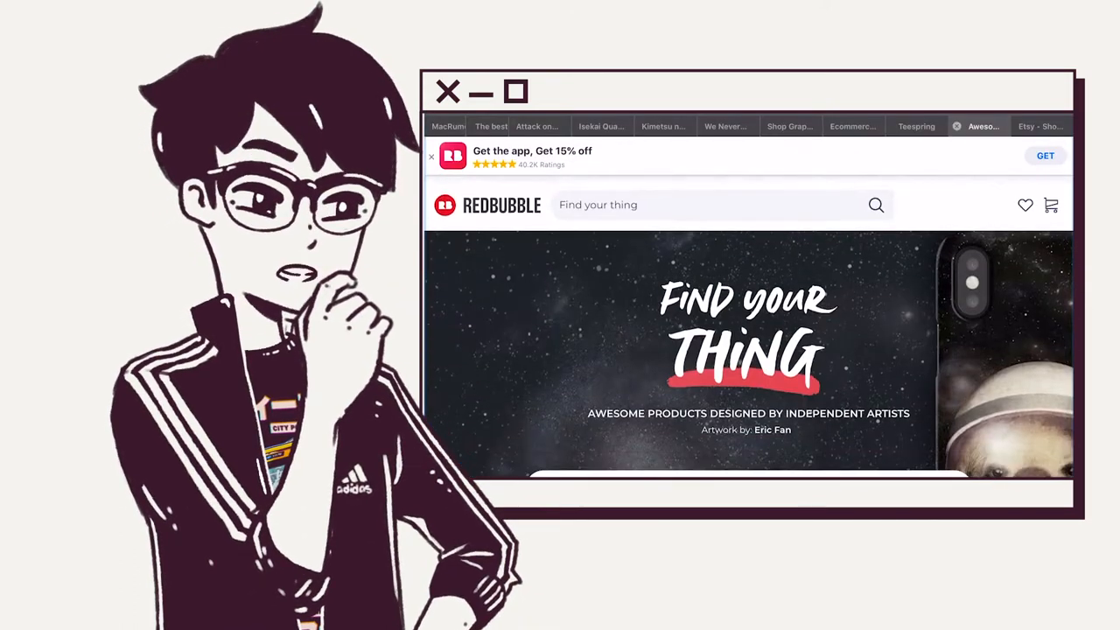
{"action": "scroll", "scroll_direction": "down", "scroll_amount": 3}
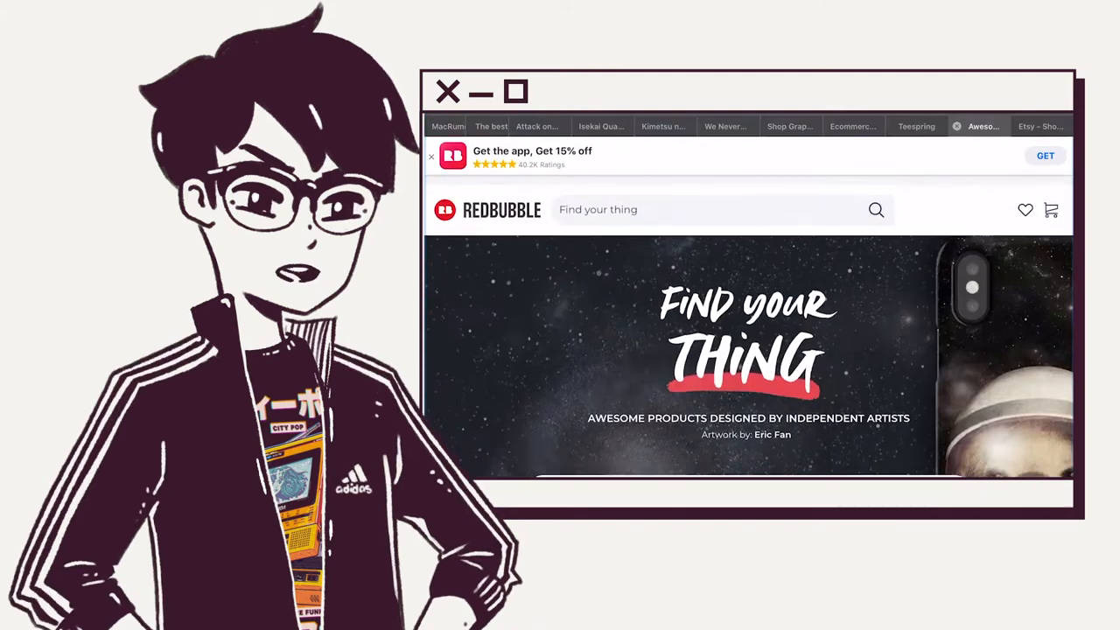
{"action": "left_click", "coordinate": [1039, 126]}
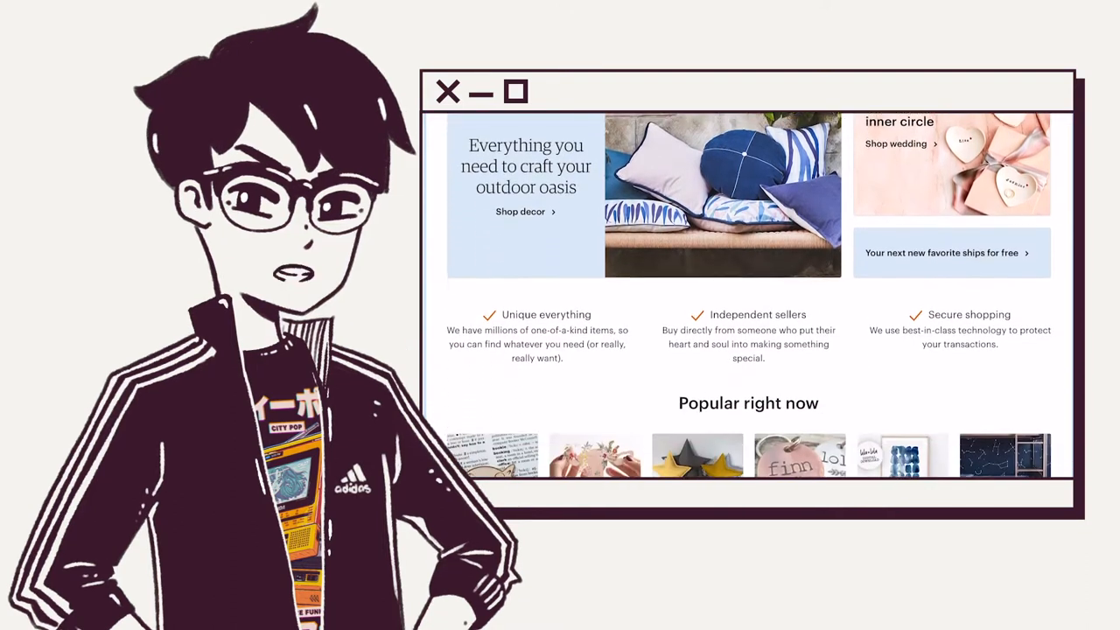
Scroll the Etsy homepage down to the Popular right now items.
{"action": "scroll", "scroll_direction": "down", "scroll_amount": 3}
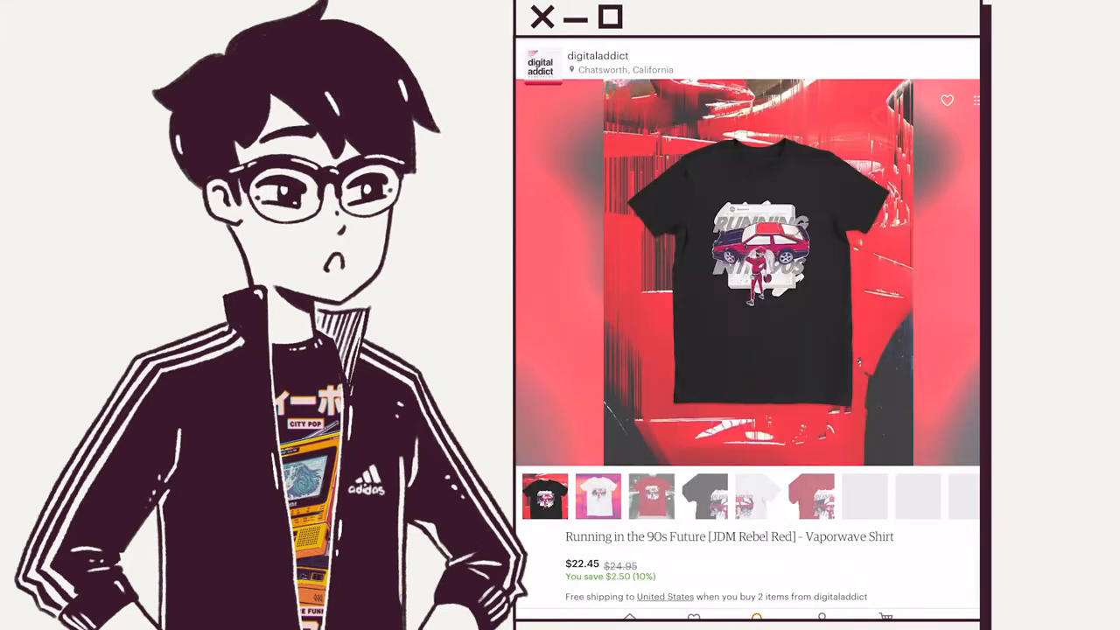
Open the Running in the 90s Future vaporwave shirt listing priced $22.45.
{"action": "left_click", "coordinate": [598, 497]}
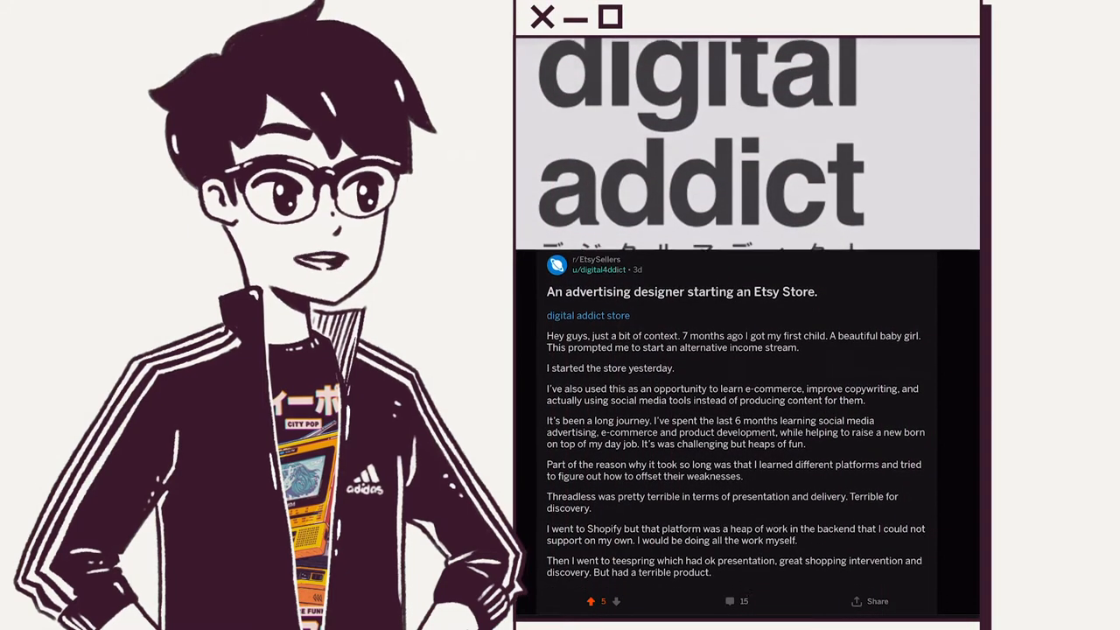
Scroll through the r/EtsySellers thread to read the comments and the author's replies.
{"action": "scroll", "scroll_direction": "down", "scroll_amount": 3}
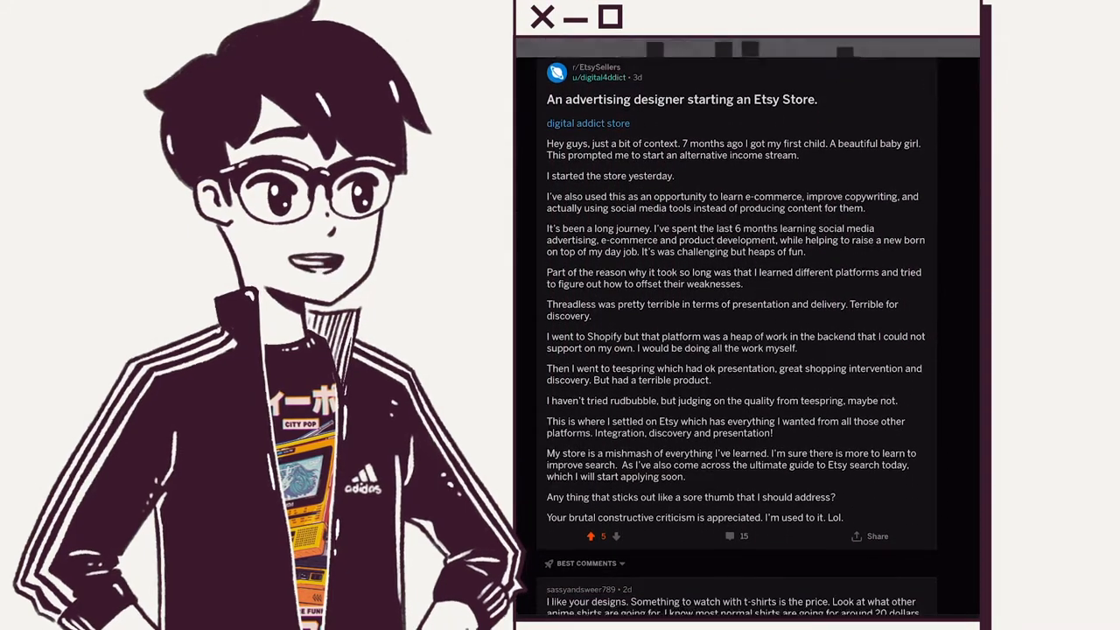
{"action": "scroll", "scroll_direction": "down", "scroll_amount": 3}
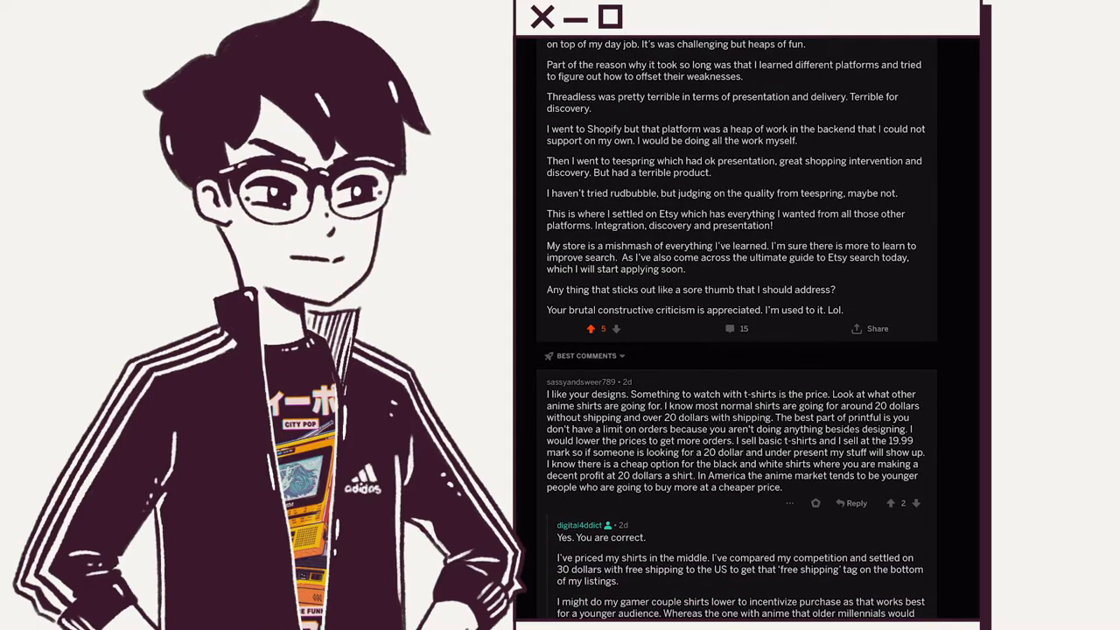
{"action": "scroll", "scroll_direction": "down", "scroll_amount": 3}
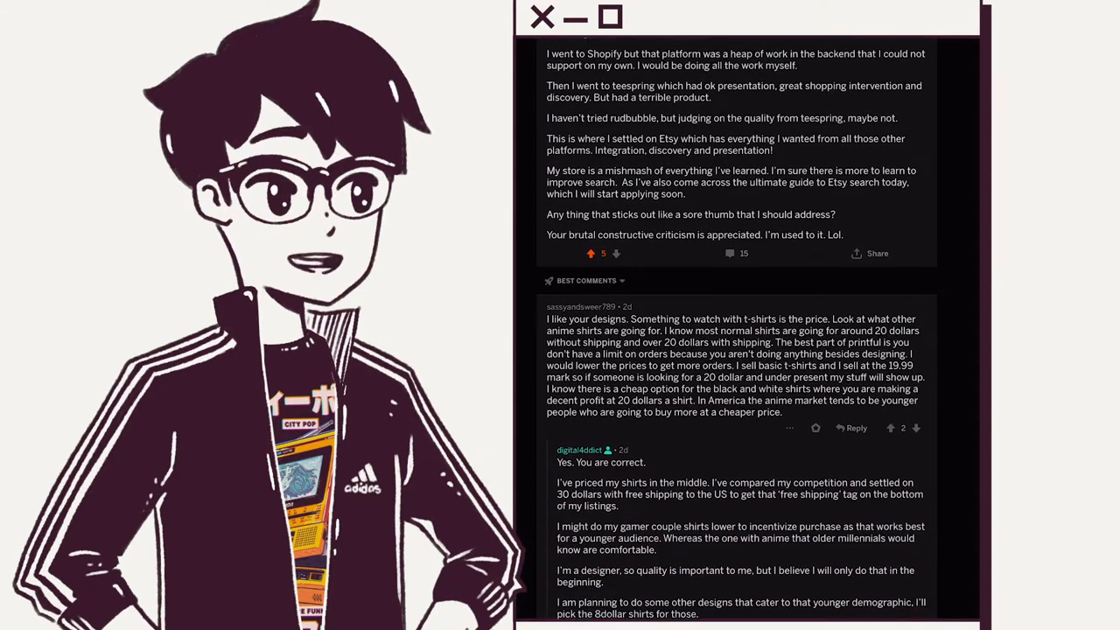
{"action": "scroll", "scroll_direction": "down", "scroll_amount": 3}
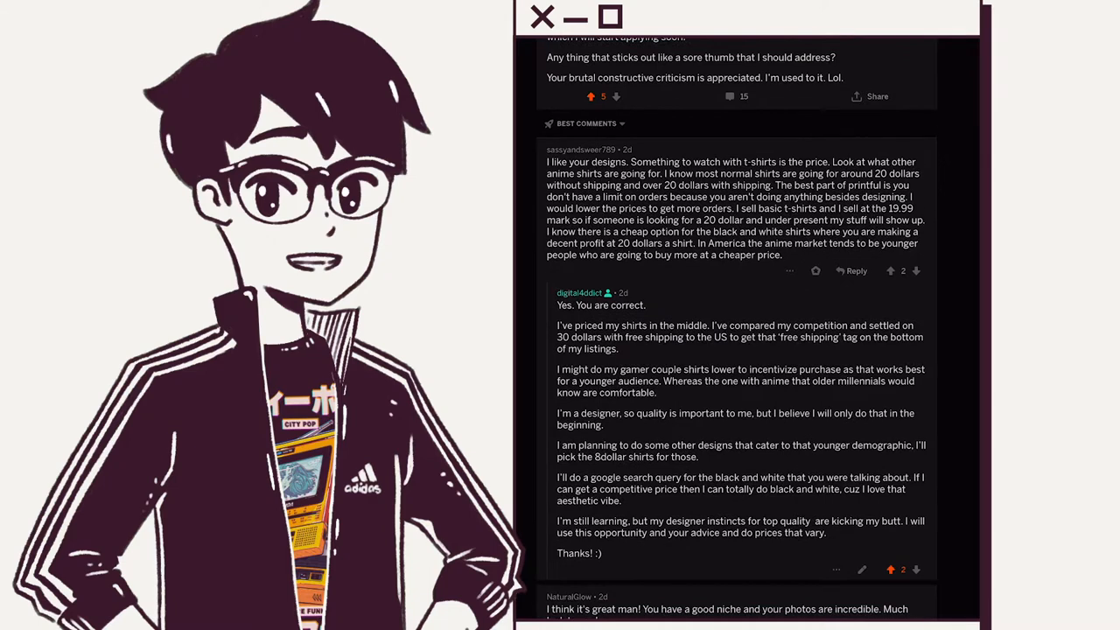
{"action": "scroll", "scroll_direction": "down", "scroll_amount": 3}
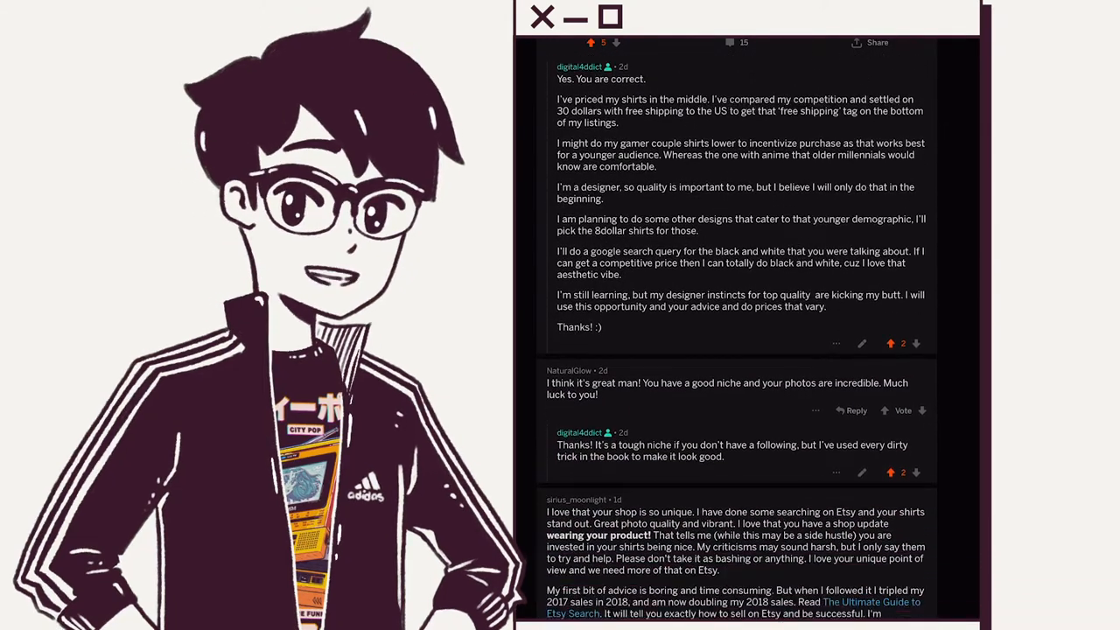
{"action": "scroll", "scroll_direction": "down", "scroll_amount": 3}
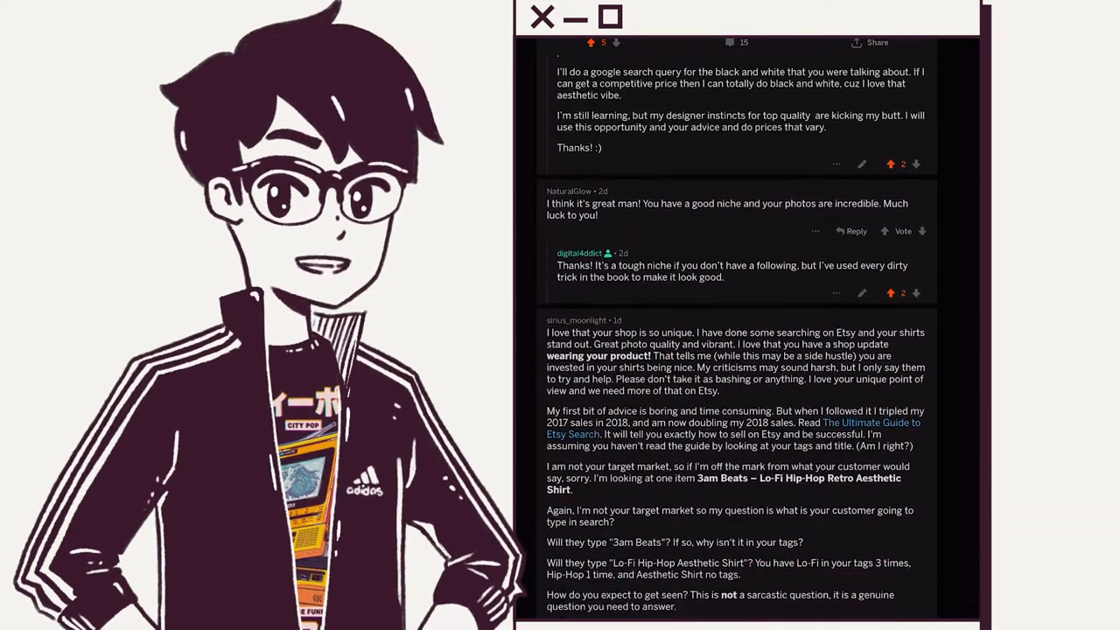
{"action": "scroll", "scroll_direction": "down", "scroll_amount": 3}
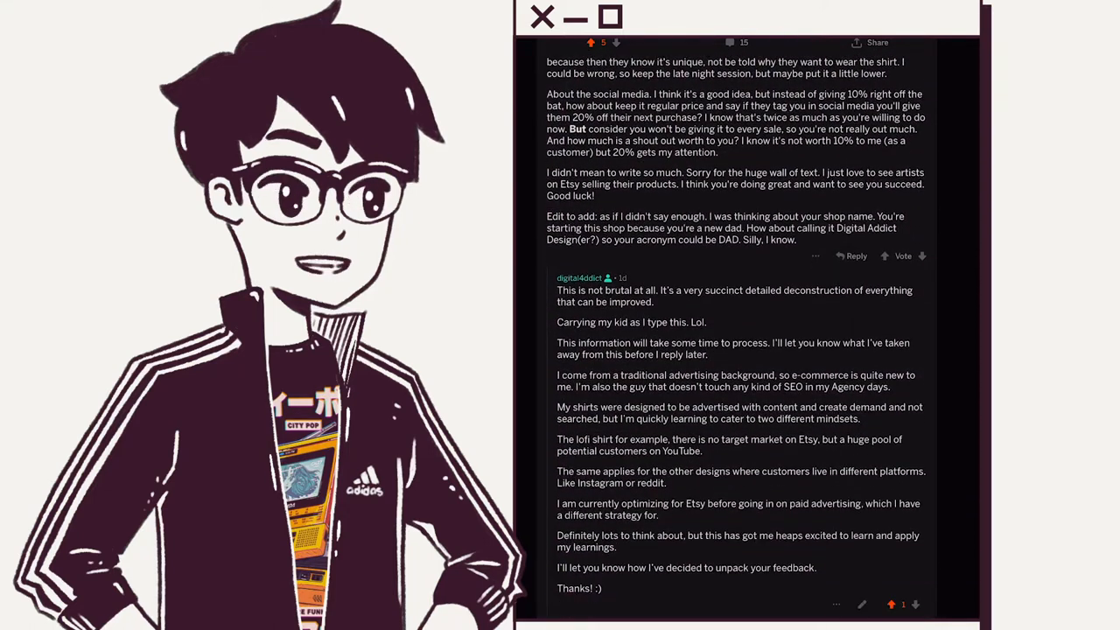
{"action": "scroll", "scroll_direction": "down", "scroll_amount": 3}
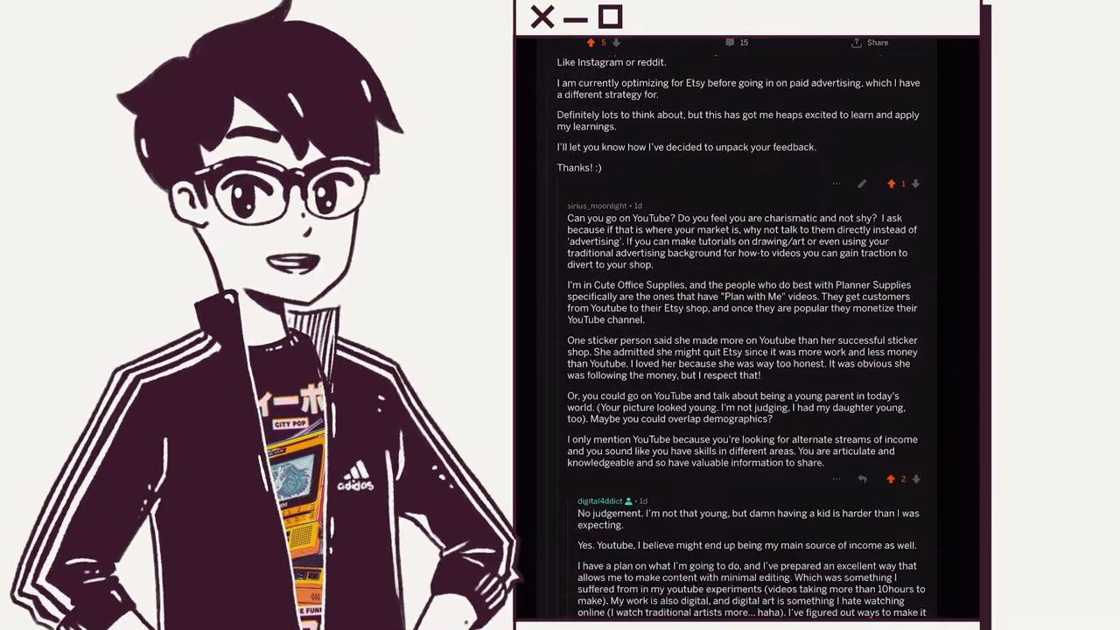
{"action": "scroll", "scroll_direction": "down", "scroll_amount": 3}
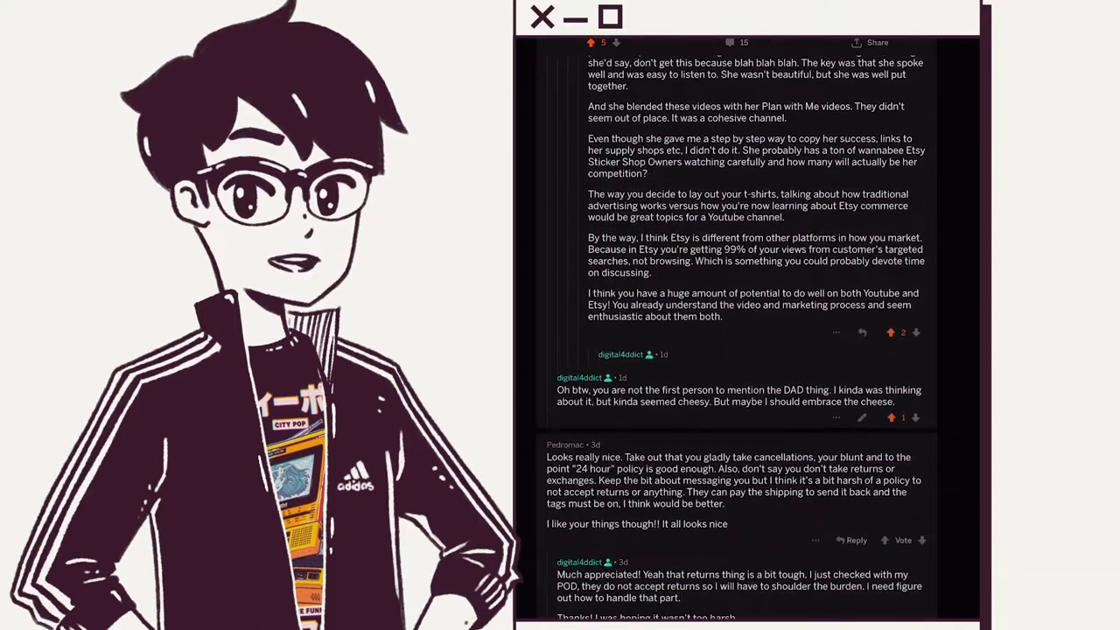
{"action": "scroll", "scroll_direction": "down", "scroll_amount": 3}
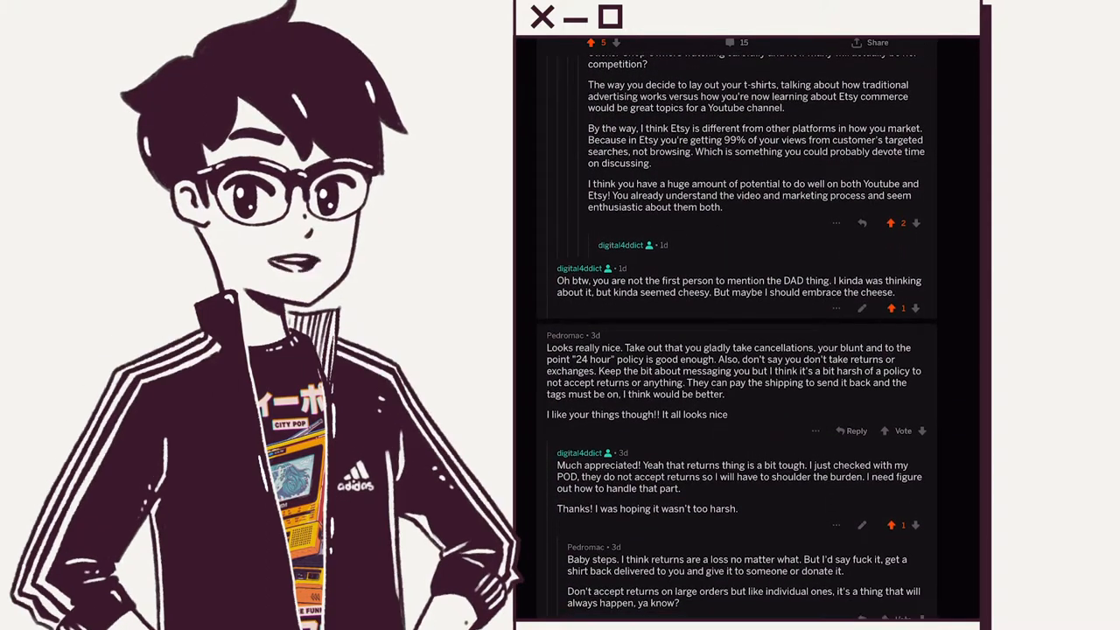
{"action": "scroll", "scroll_direction": "down", "scroll_amount": 3}
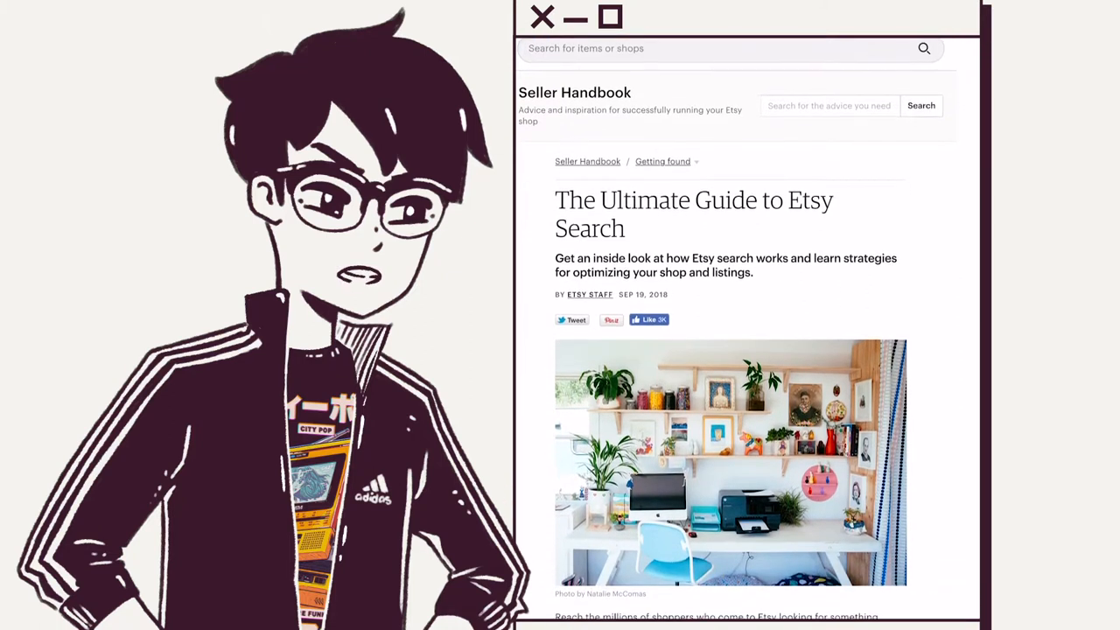
Scroll through the eight chapters of The Ultimate Guide to Etsy Search.
{"action": "scroll", "scroll_direction": "down", "scroll_amount": 3}
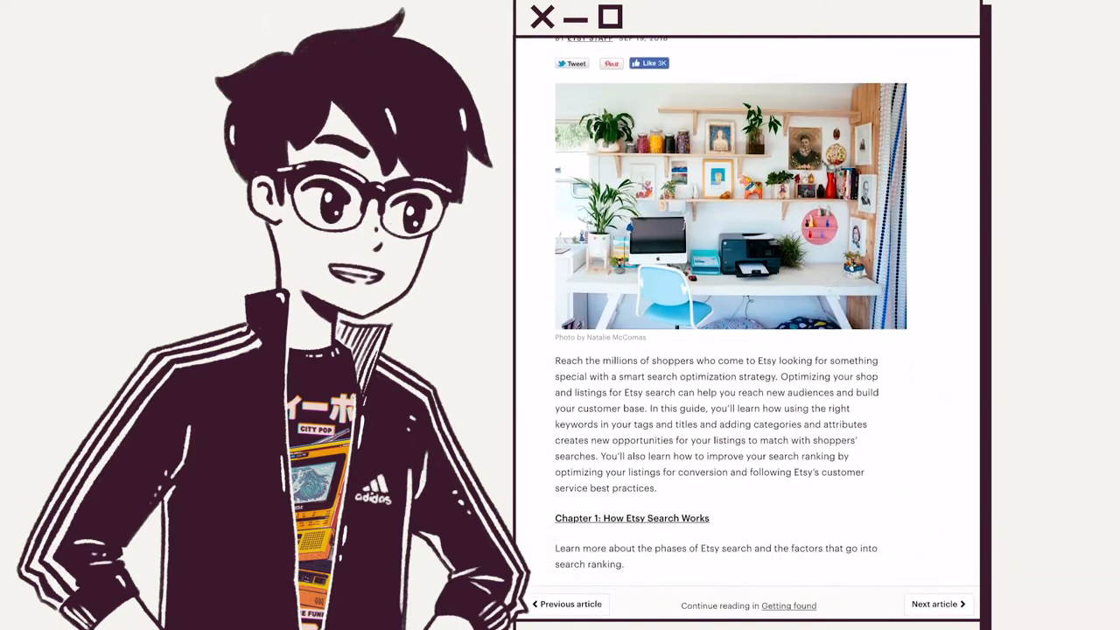
{"action": "scroll", "scroll_direction": "down", "scroll_amount": 3}
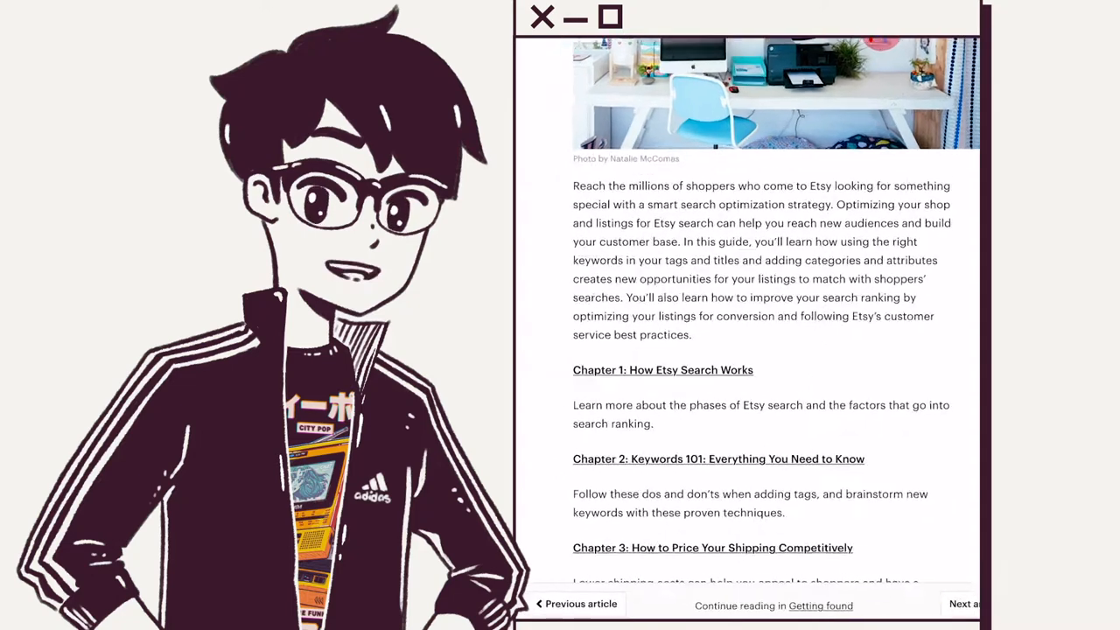
{"action": "scroll", "scroll_direction": "down", "scroll_amount": 3}
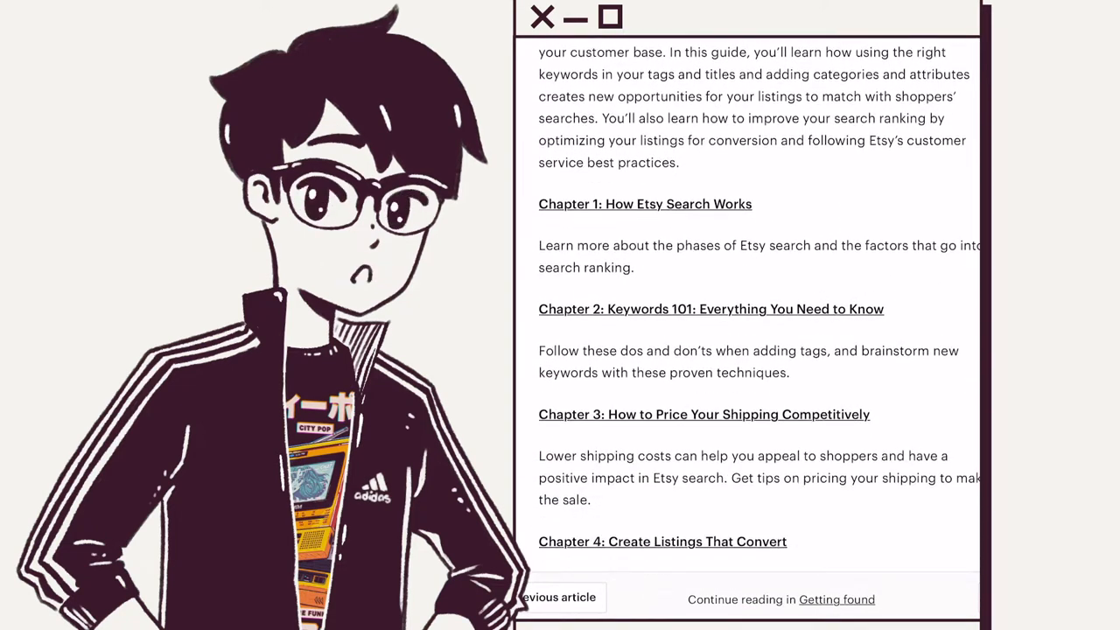
{"action": "scroll", "scroll_direction": "down", "scroll_amount": 3}
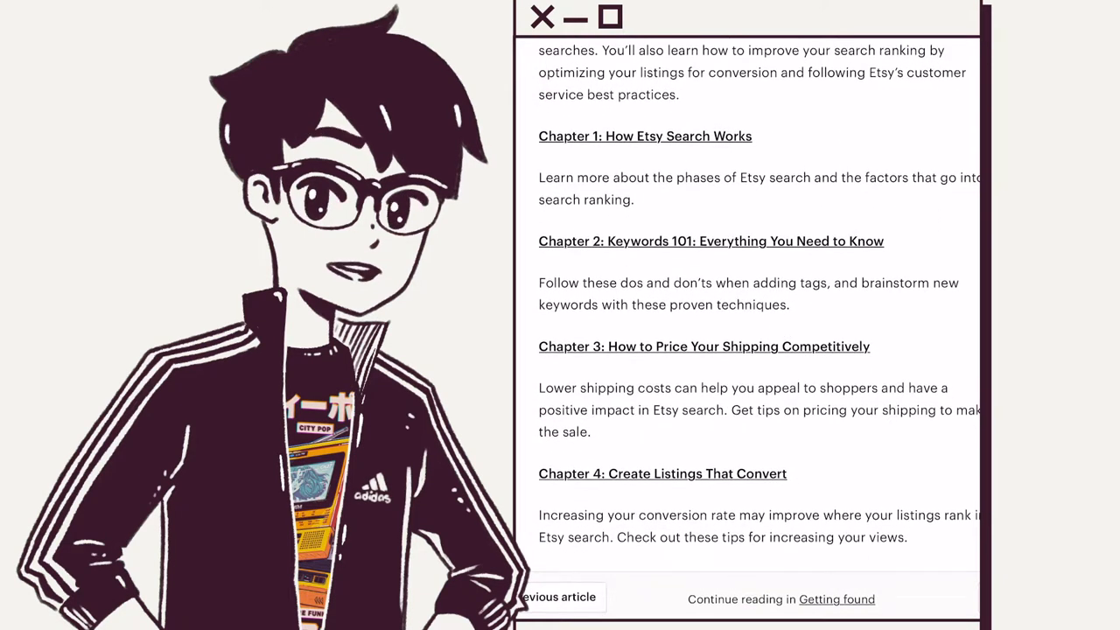
{"action": "scroll", "scroll_direction": "down", "scroll_amount": 3}
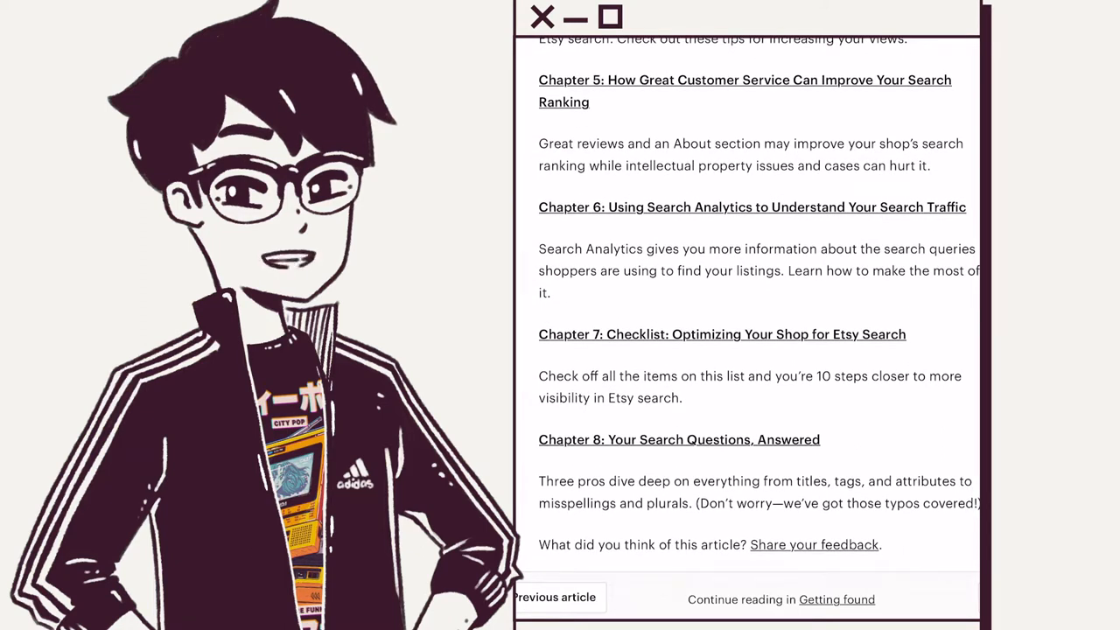
{"action": "scroll", "scroll_direction": "down", "scroll_amount": 3}
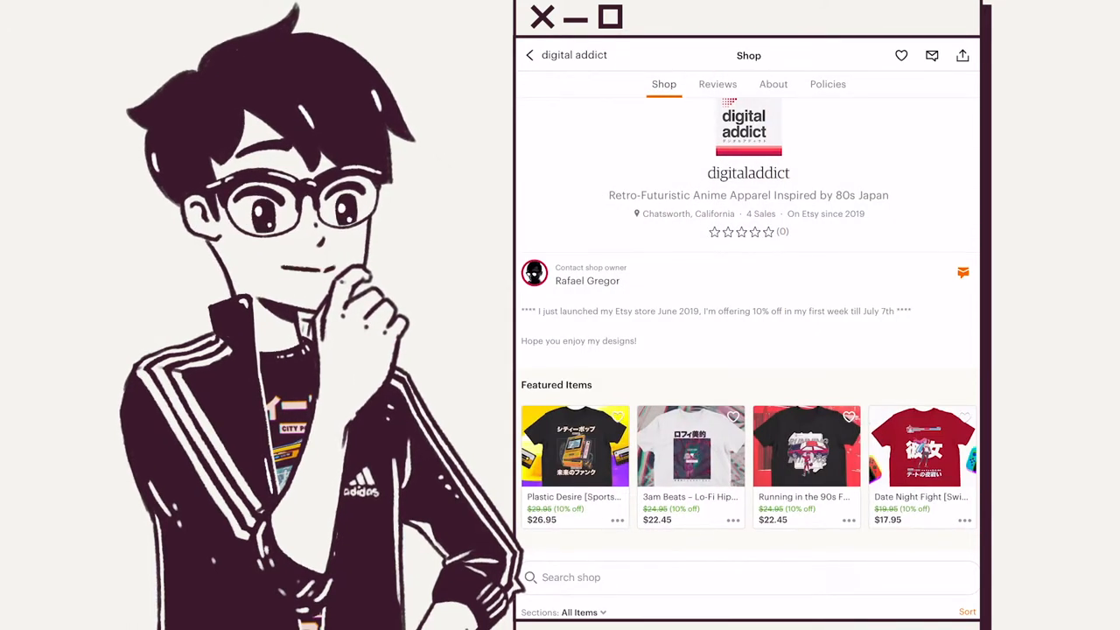
Open the Date Night Fight Girlfriend shirt listing at $17.95 and view its black version.
{"action": "scroll", "scroll_direction": "down", "scroll_amount": 3}
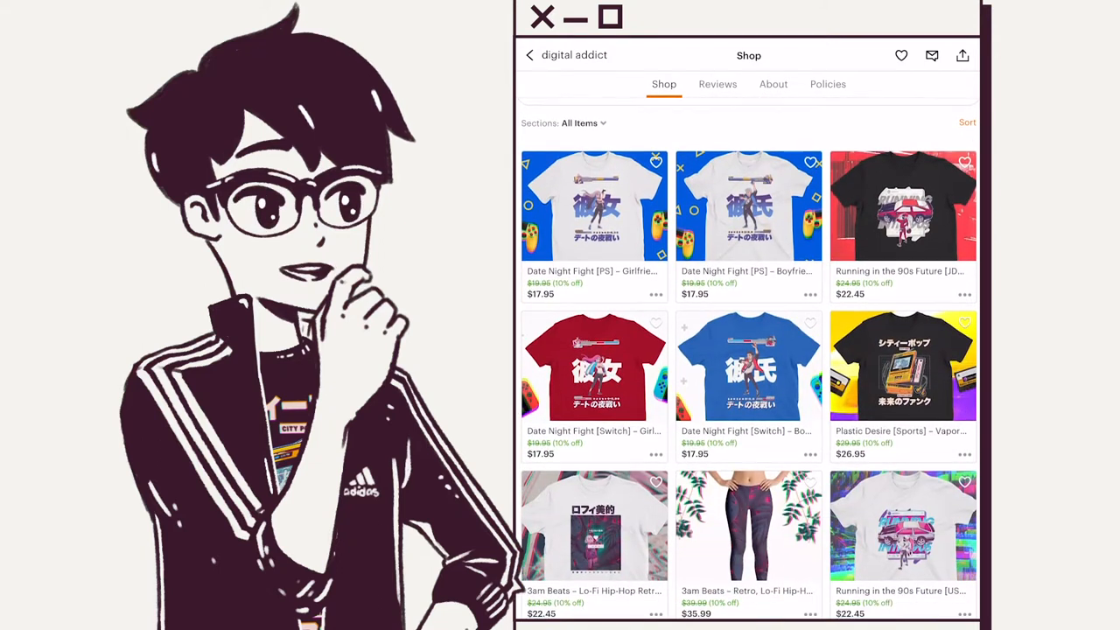
{"action": "left_click", "coordinate": [594, 366]}
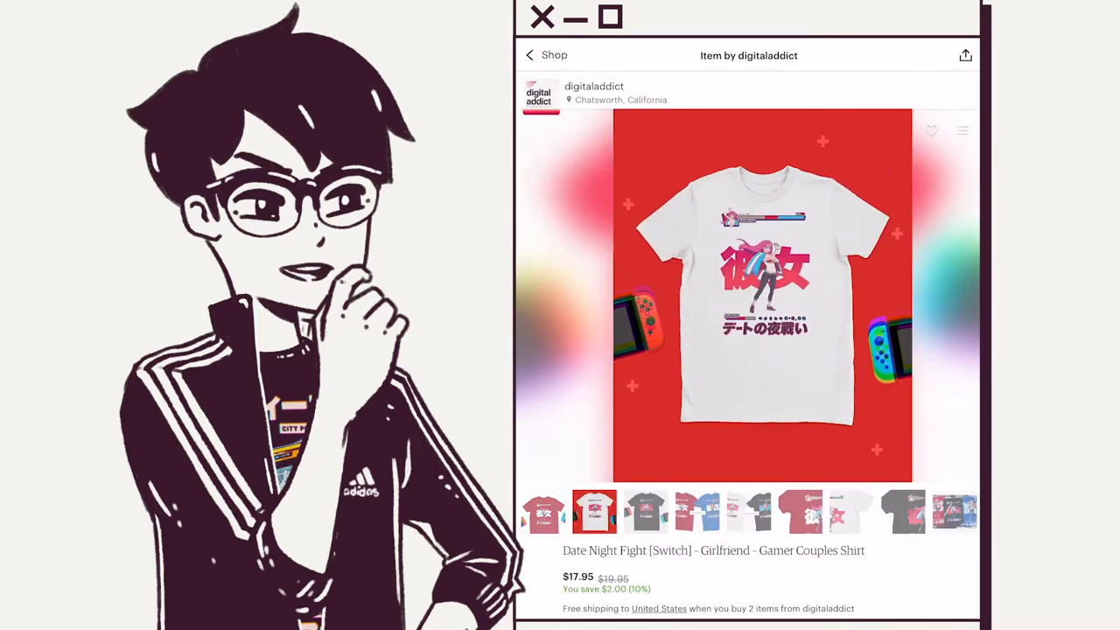
{"action": "left_click", "coordinate": [646, 510]}
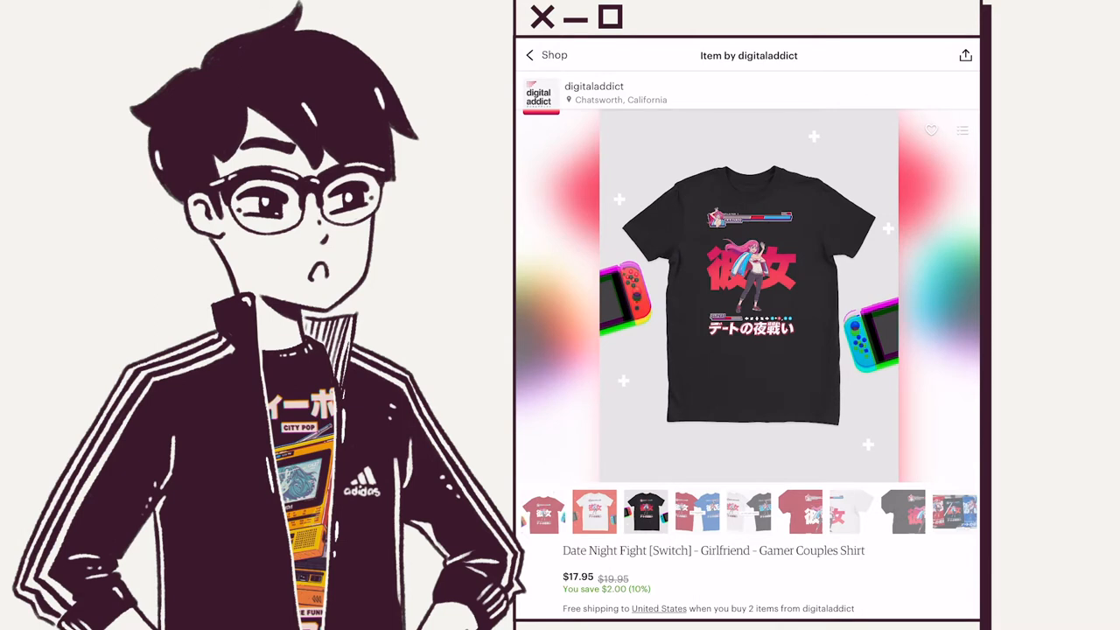